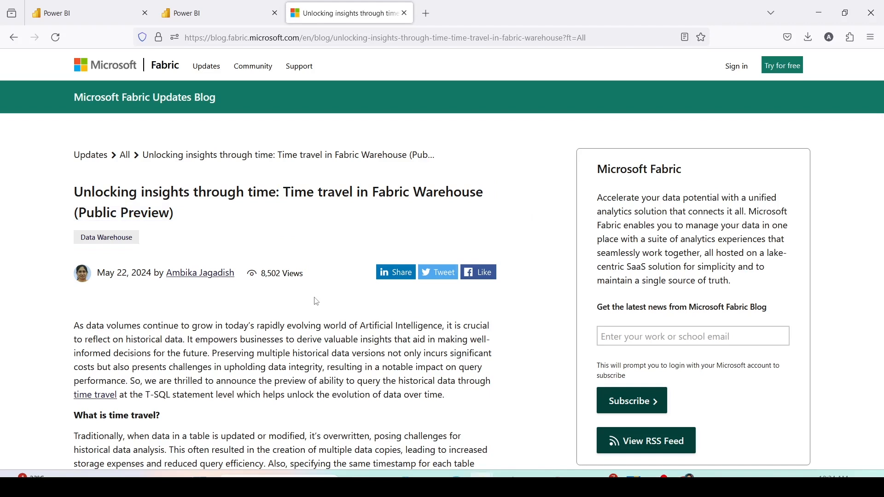
Scroll the time travel blog post down to the 'What is time travel?' section.
scroll("down", 3)
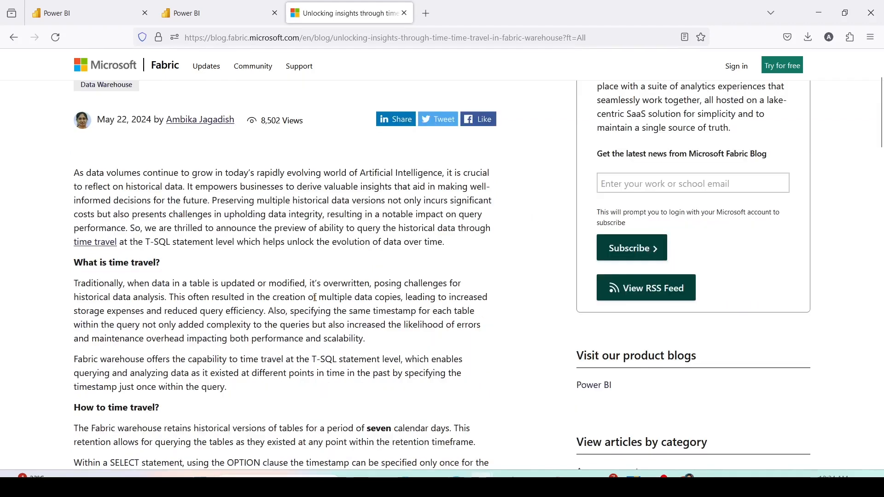
scroll("down", 3)
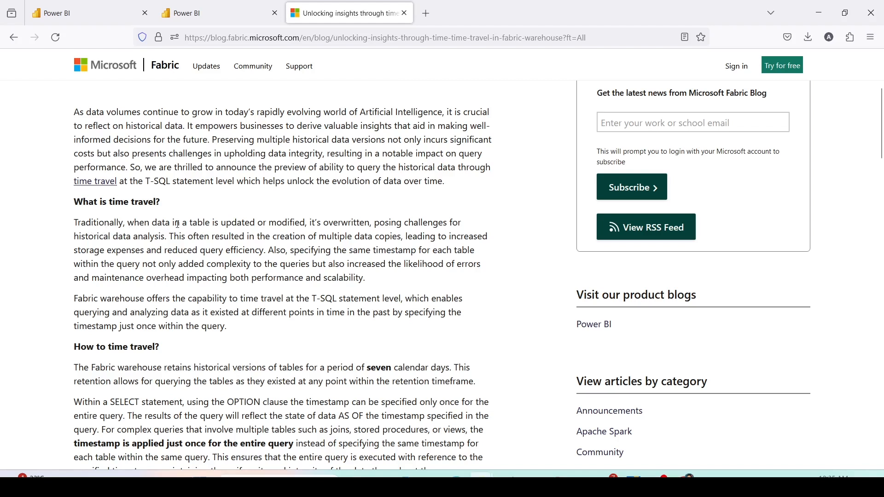
mouse_move(319, 219)
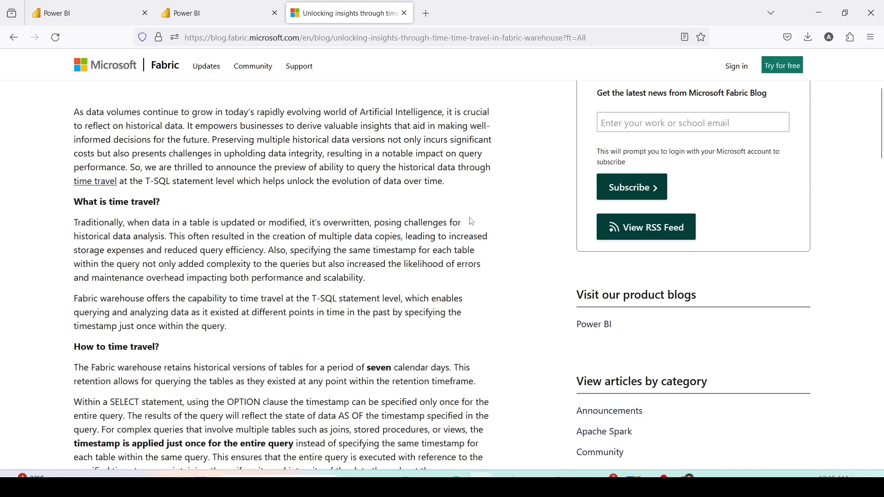
mouse_move(164, 247)
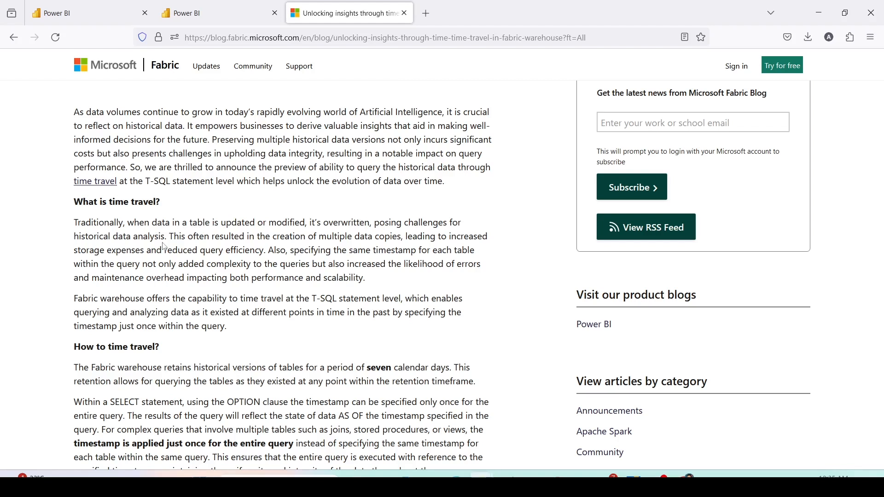
mouse_move(287, 245)
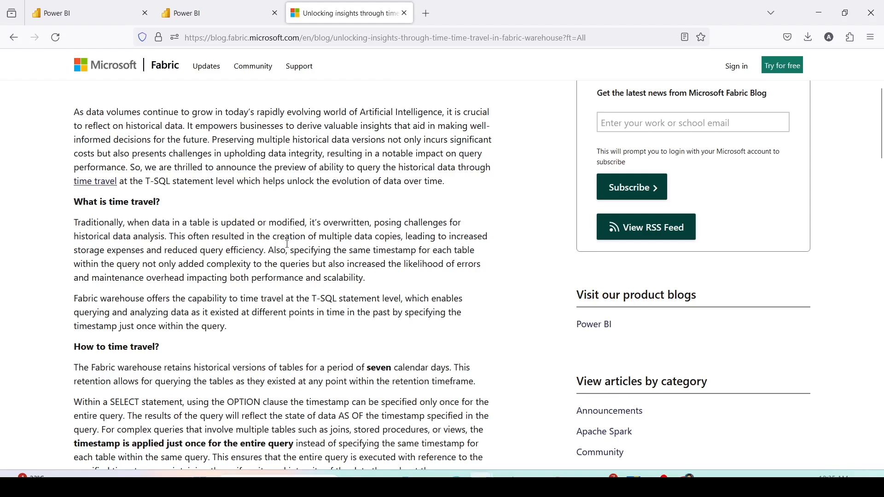
mouse_move(461, 236)
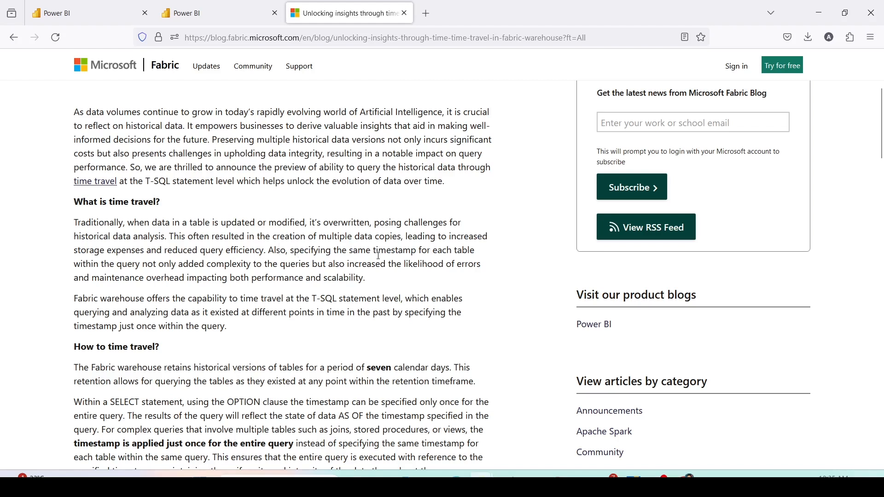
mouse_move(97, 271)
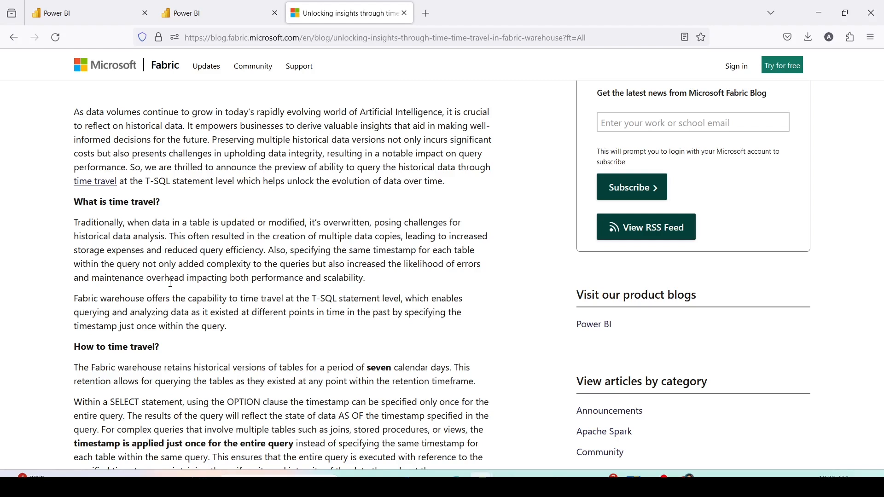
Highlight the seven-day retention period, then the OPTION clause phrase beside the example query.
scroll("down", 3)
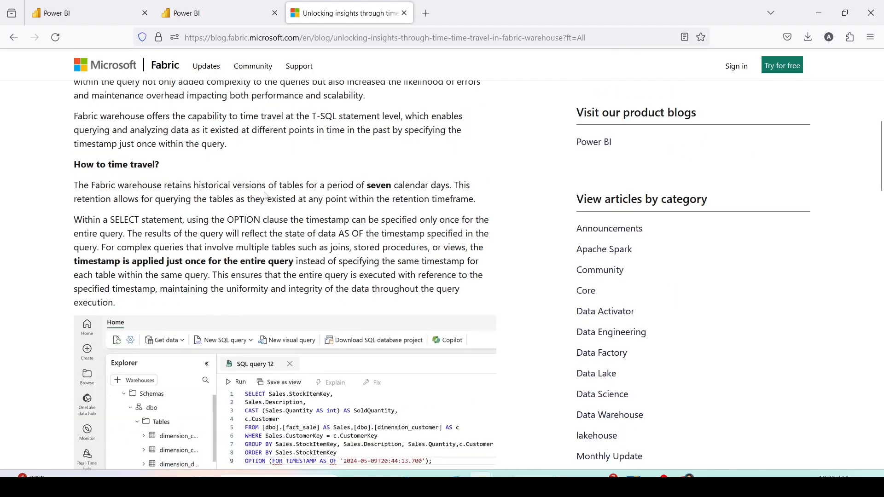
left_click_drag(327, 185, 393, 186)
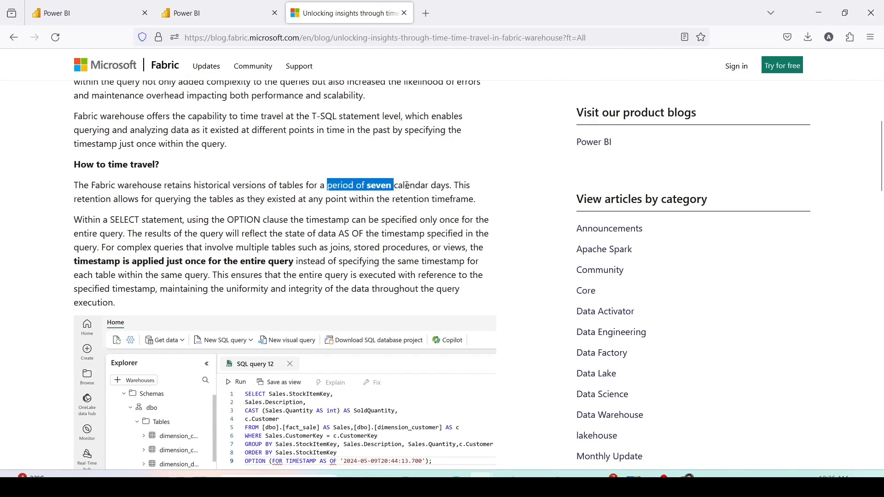
left_click(152, 211)
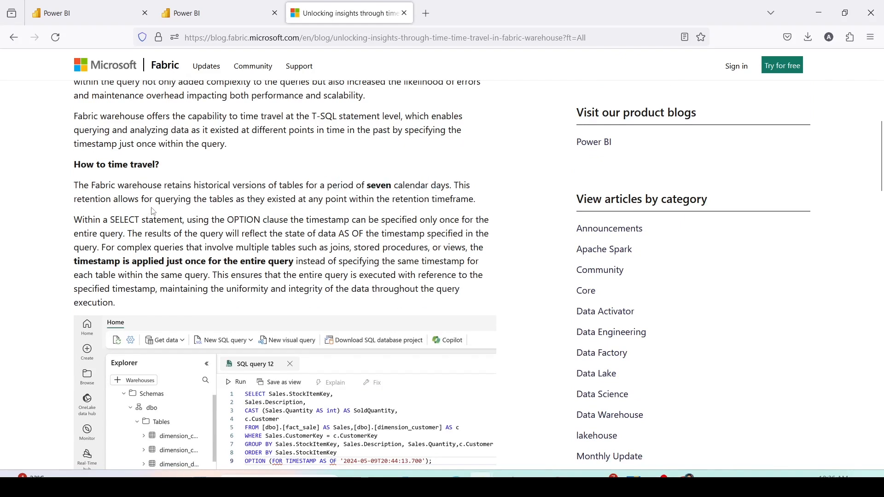
mouse_move(278, 204)
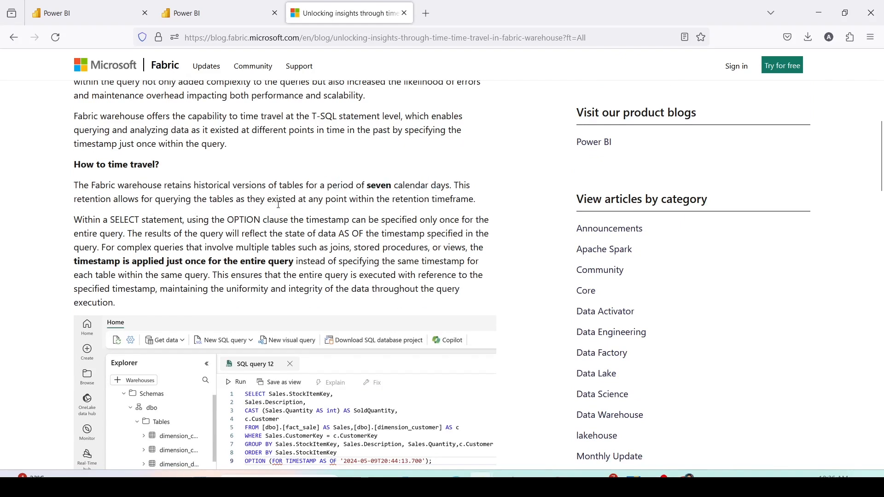
mouse_move(321, 211)
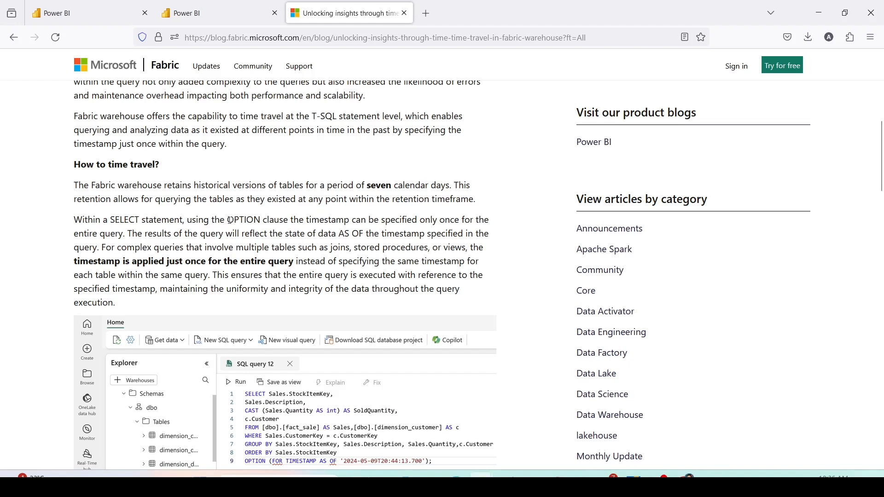
left_click_drag(233, 221, 287, 220)
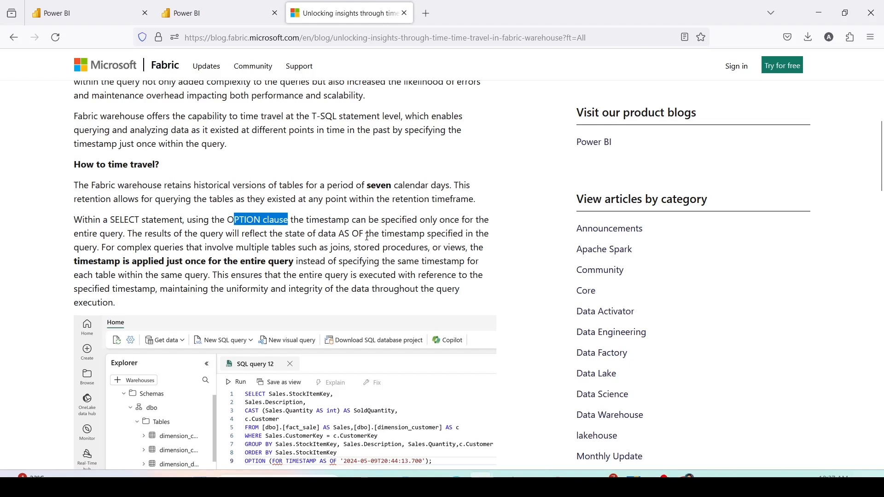
mouse_move(492, 234)
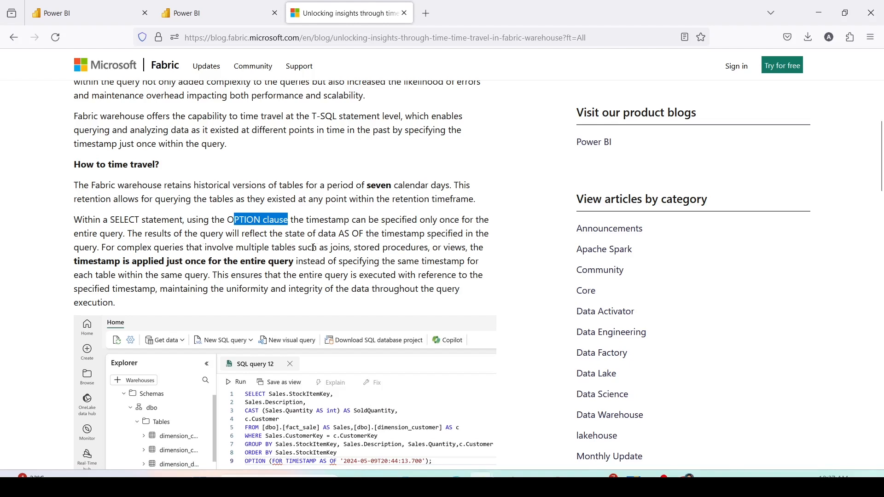
mouse_move(443, 250)
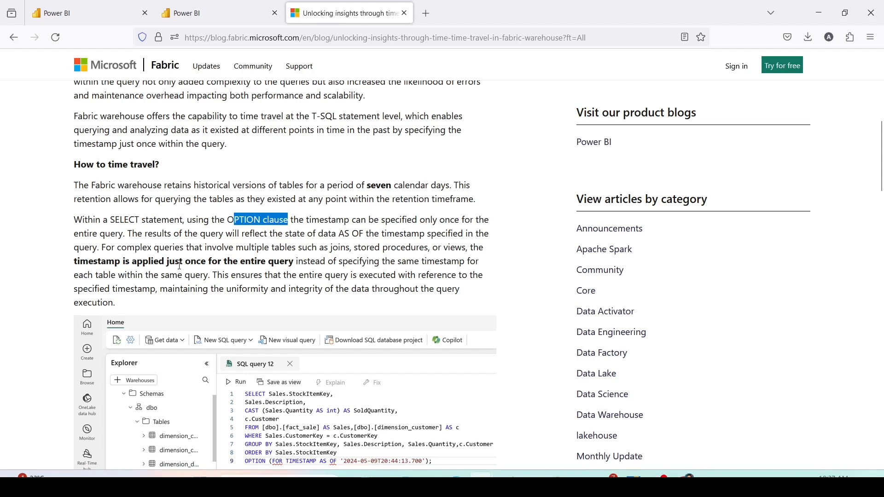
mouse_move(273, 261)
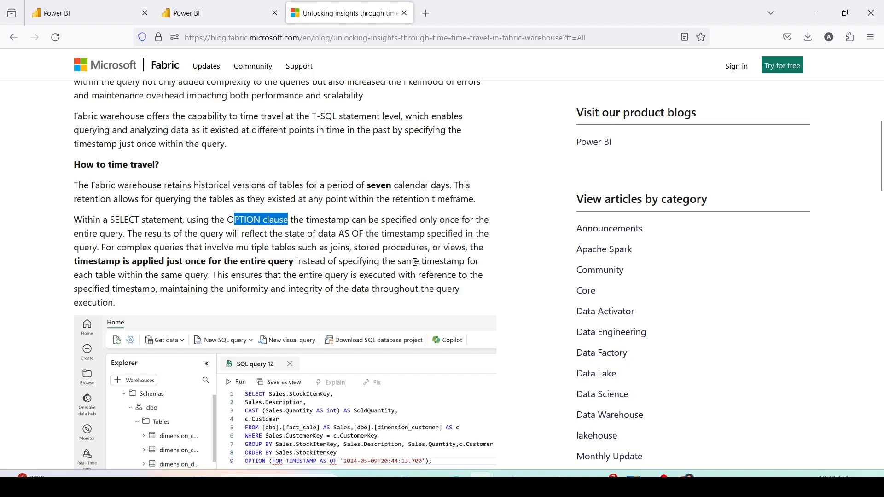
mouse_move(117, 276)
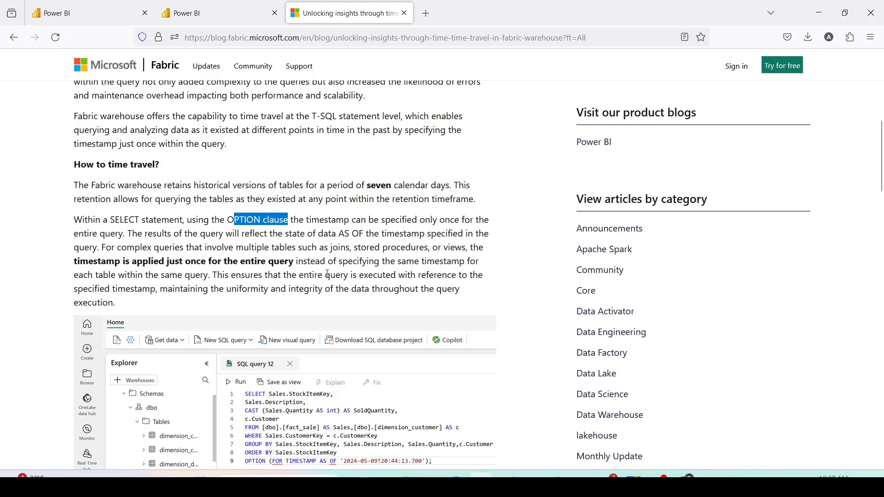
scroll("down", 3)
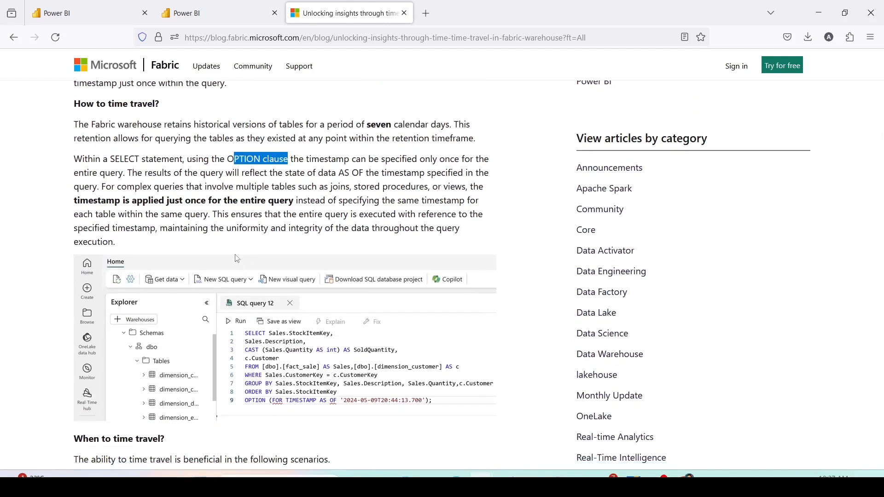
Scroll past the query screenshot to the 'When to time travel?' scenarios.
scroll("down", 3)
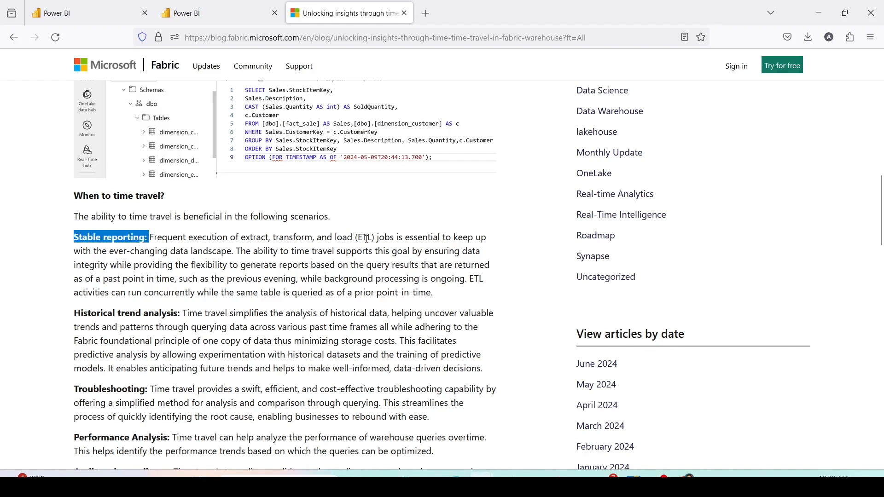
mouse_move(119, 255)
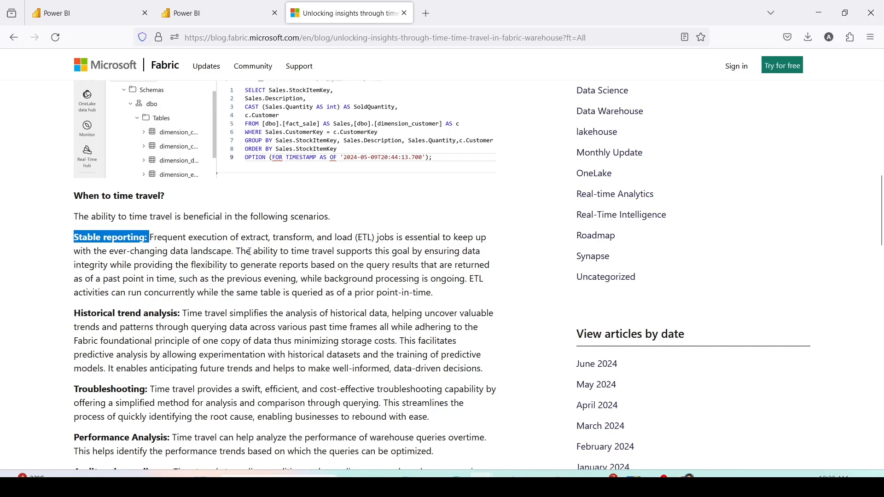
mouse_move(391, 251)
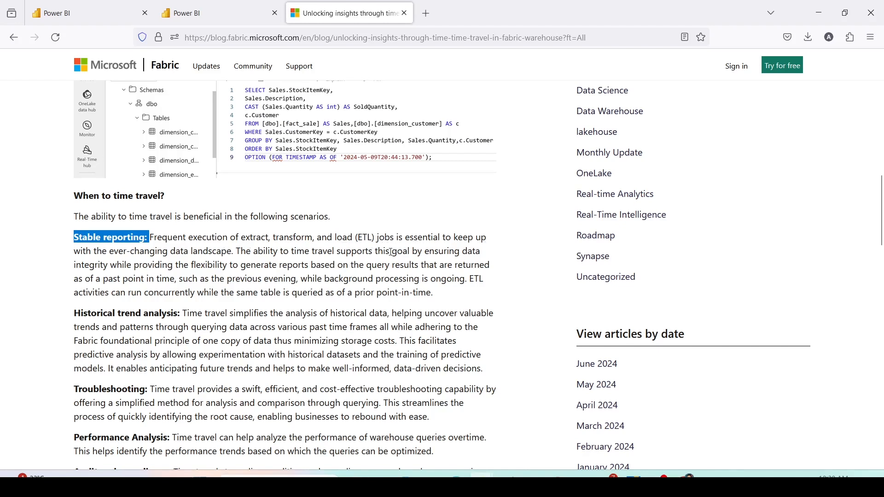
mouse_move(92, 275)
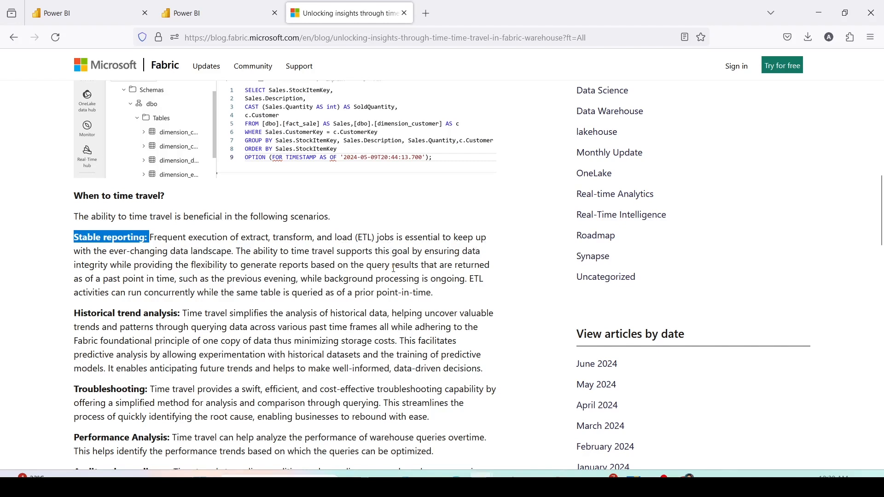
mouse_move(488, 264)
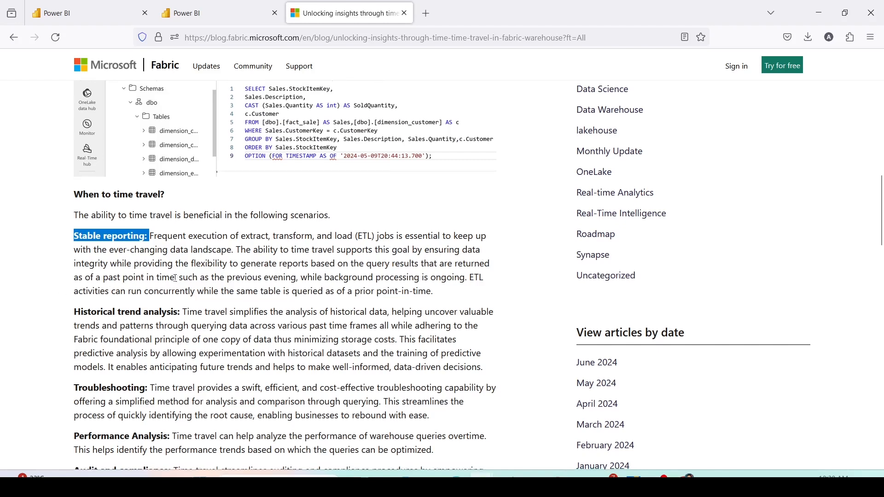
scroll("down", 3)
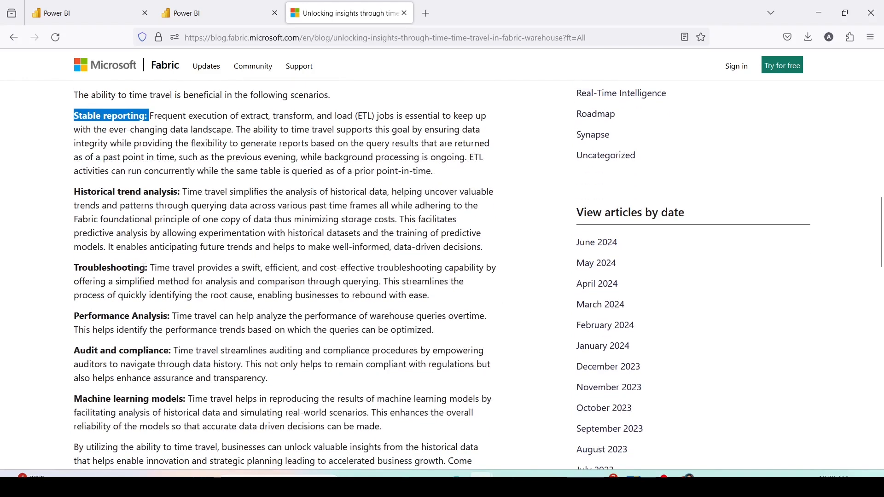
mouse_move(327, 192)
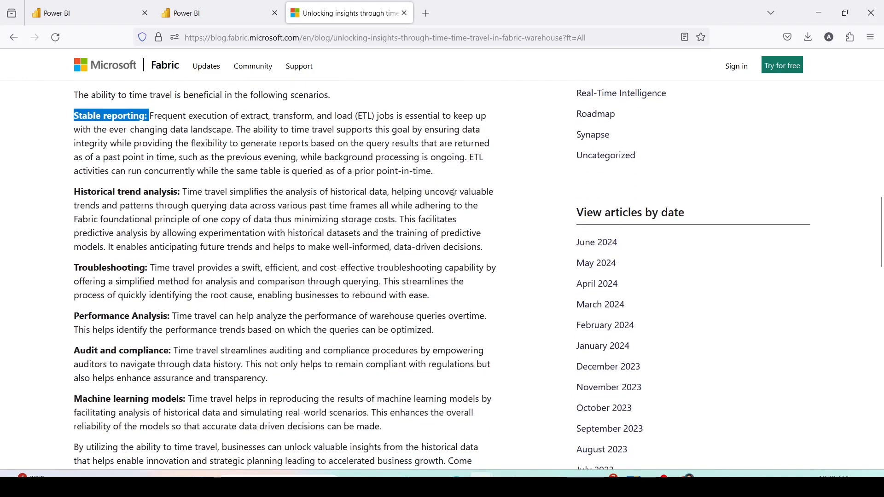
mouse_move(178, 210)
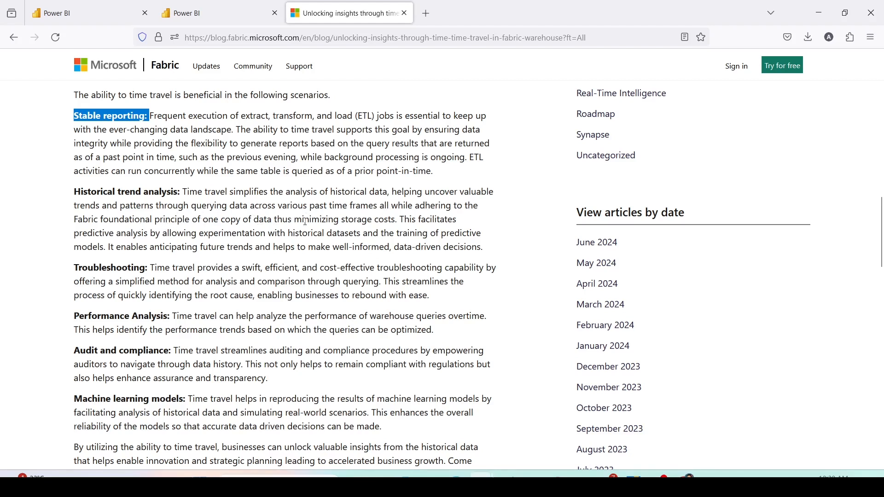
scroll("down", 3)
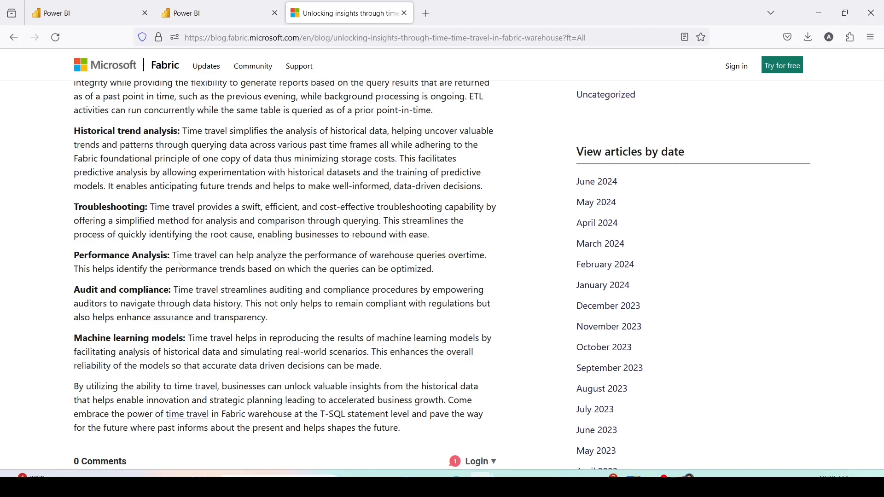
mouse_move(208, 293)
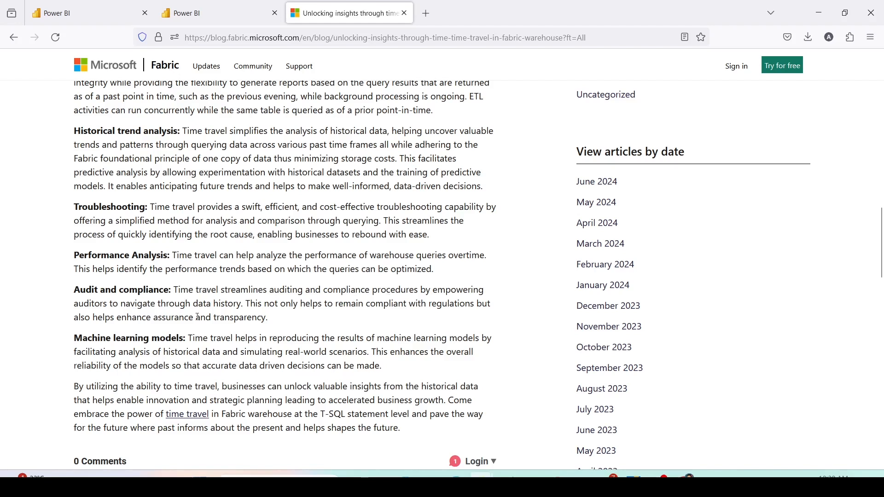
scroll("down", 3)
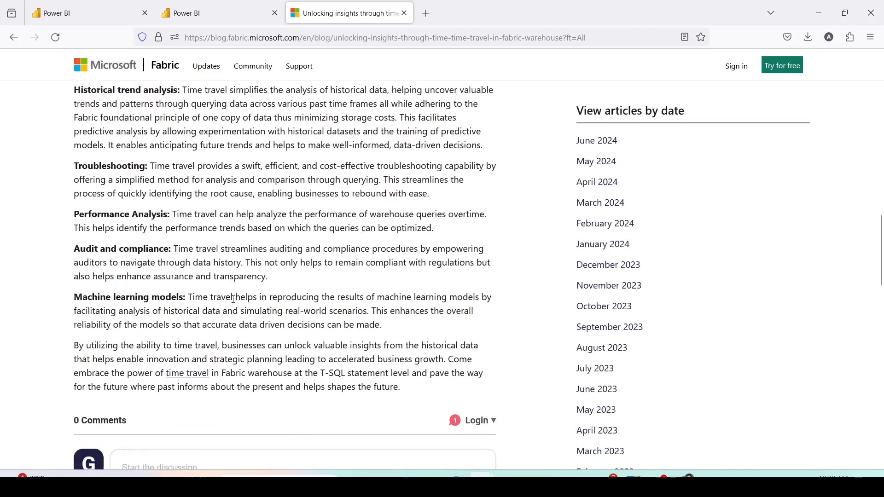
scroll("down", 3)
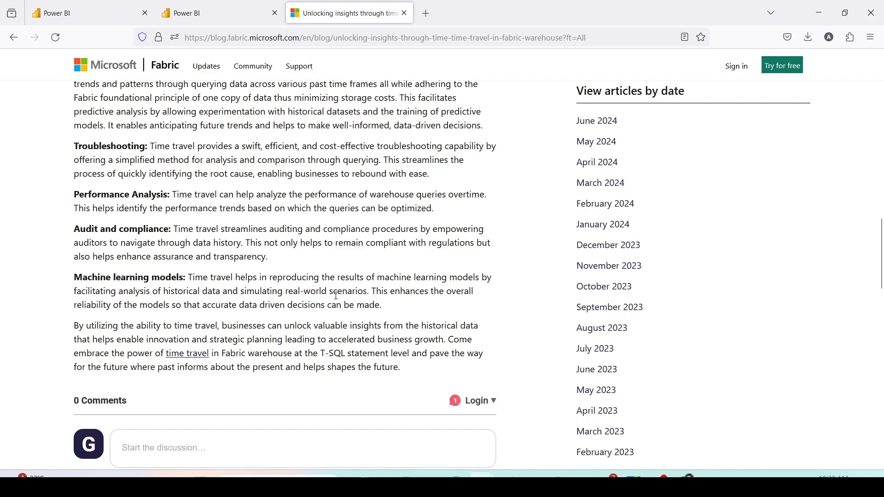
mouse_move(340, 292)
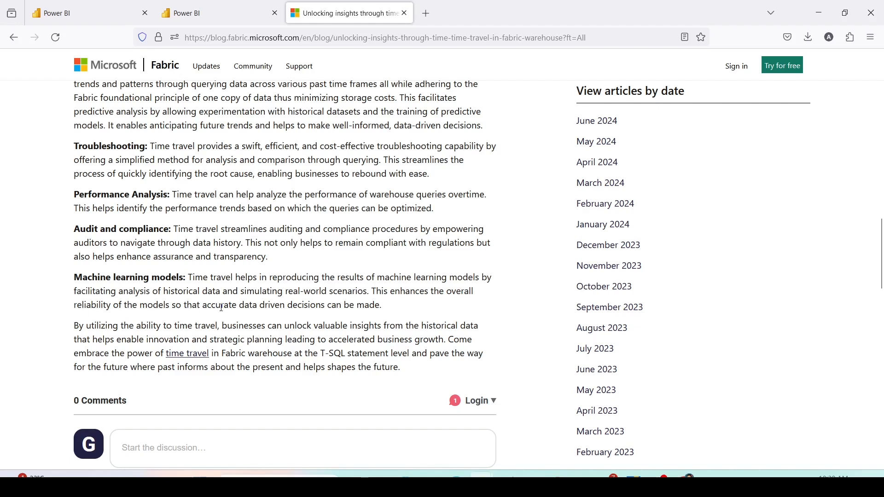
mouse_move(277, 285)
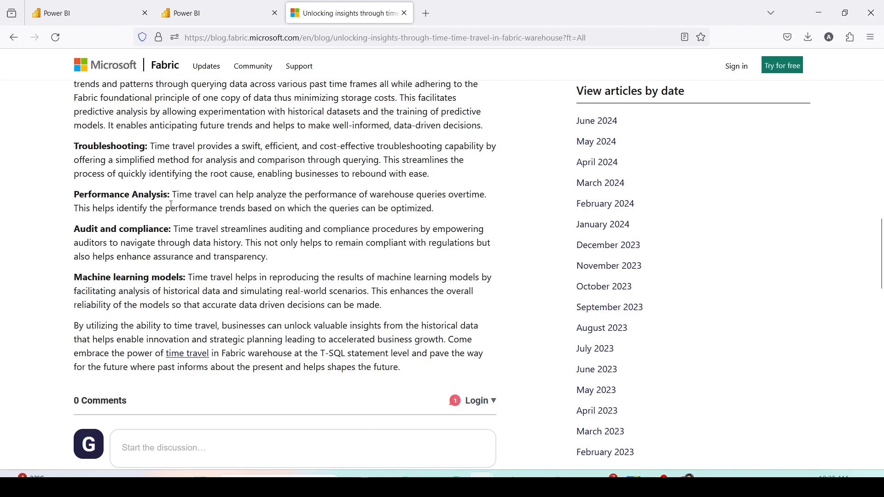
mouse_move(128, 148)
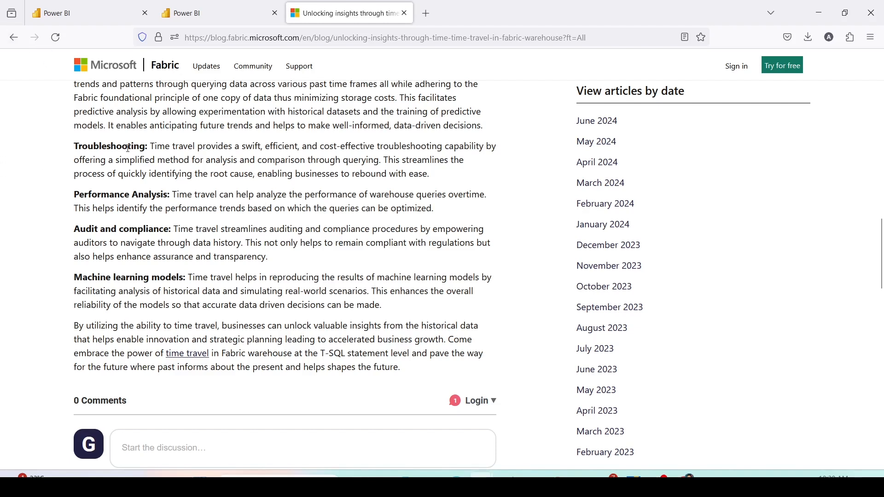
mouse_move(261, 232)
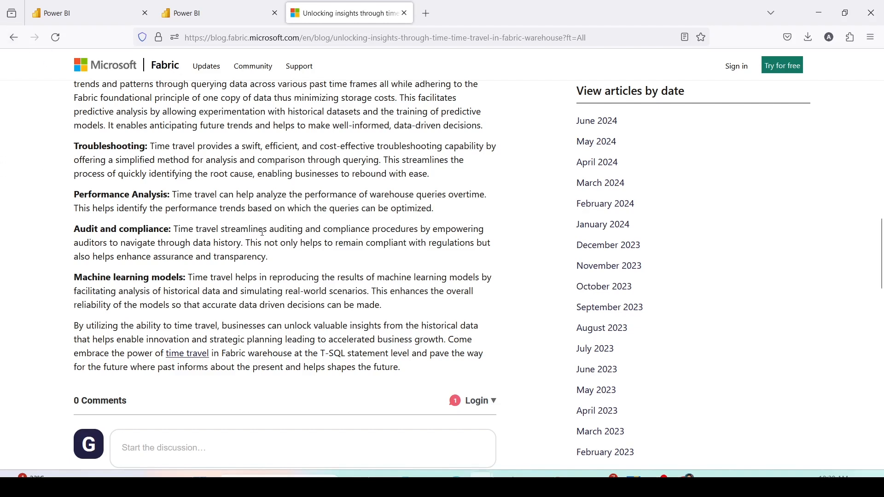
Revisit the OPTION (FOR TIMESTAMP AS OF ...) screenshot, then switch to the WH01 query that created sales1.
scroll("up", 3)
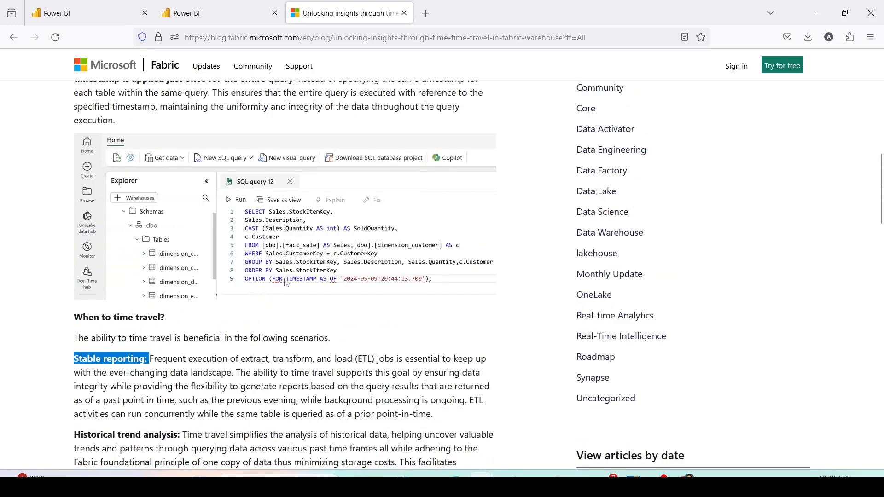
mouse_move(336, 285)
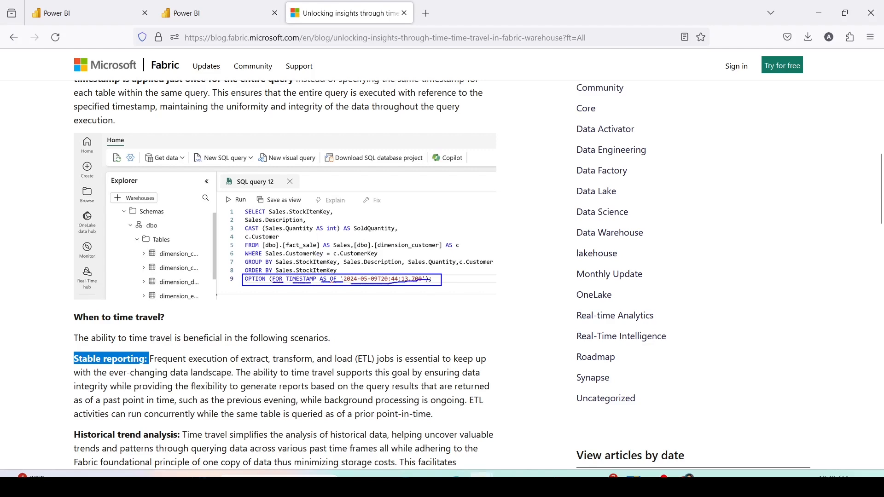
left_click(84, 12)
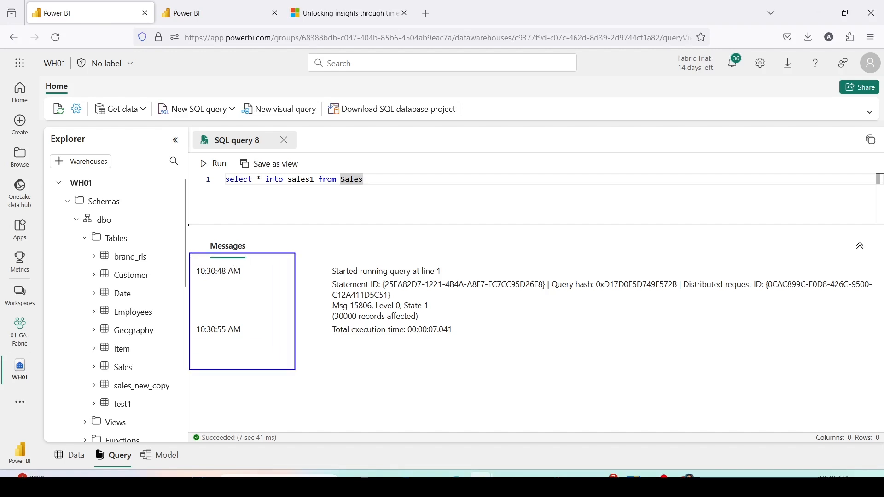
From Workspaces open 01-GA-Fabric, then the WH01 warehouse, and start a blank SQL query.
left_click(219, 12)
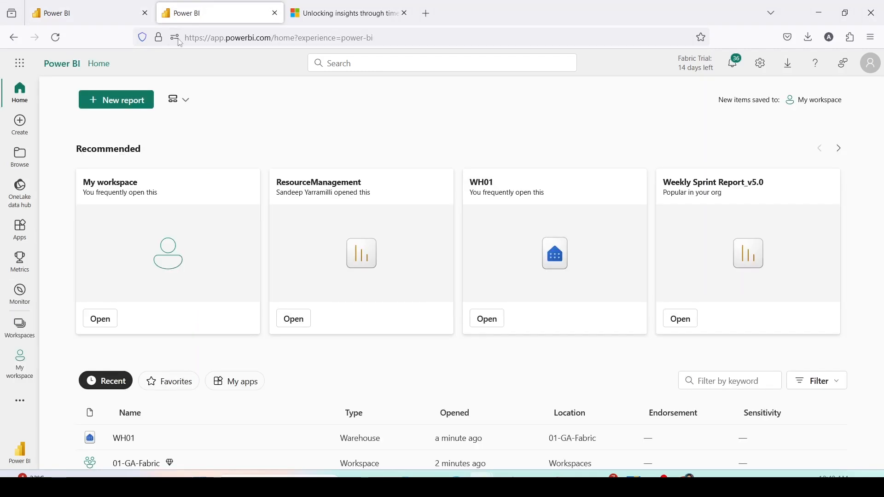
left_click(19, 327)
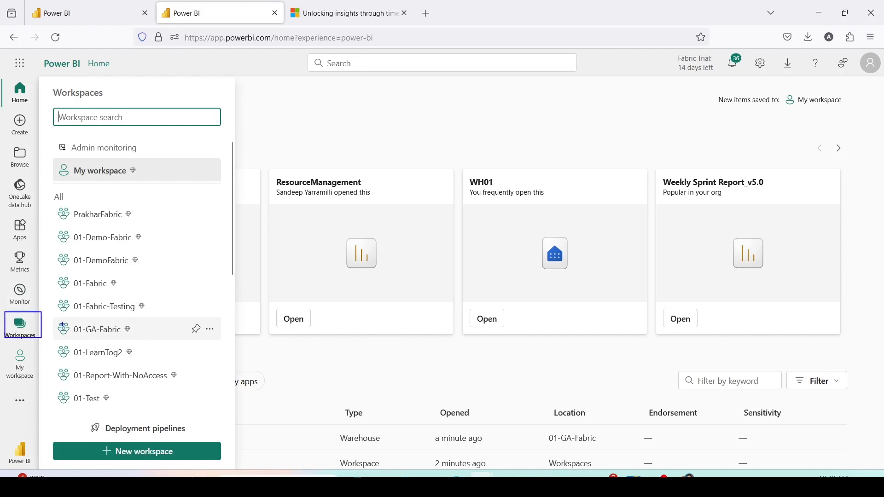
left_click(97, 330)
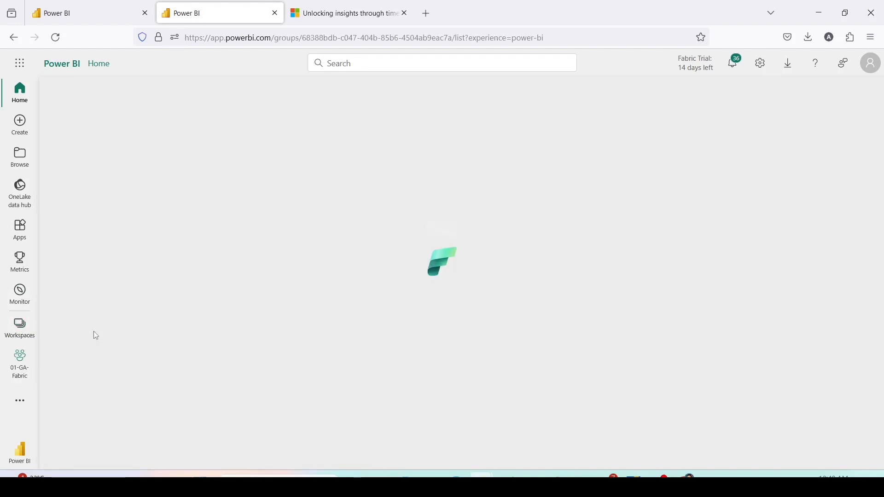
left_click(20, 364)
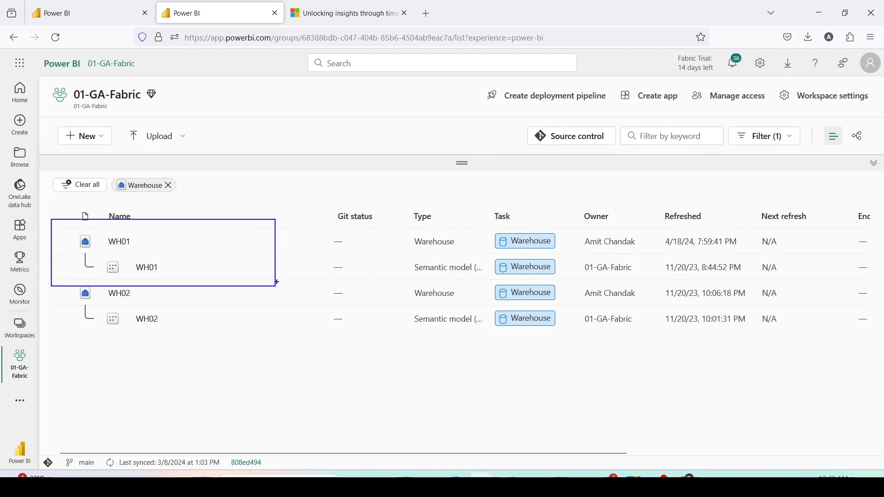
left_click(119, 242)
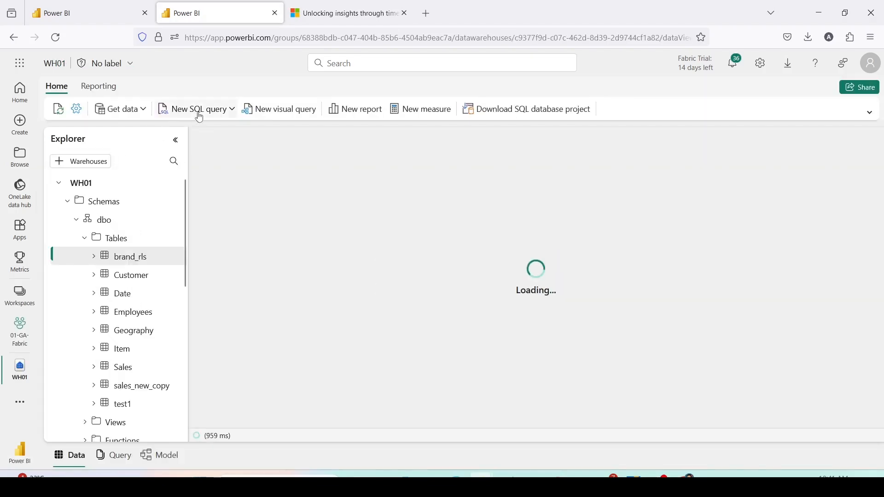
left_click(125, 403)
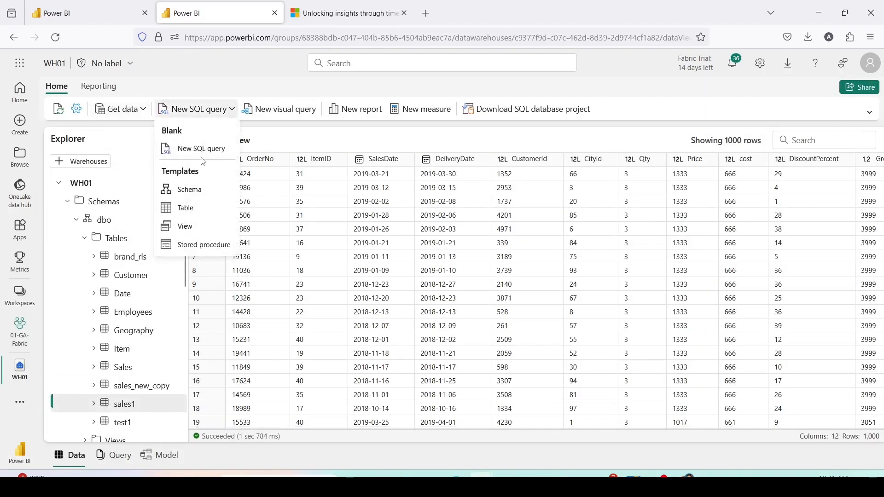
left_click(201, 148)
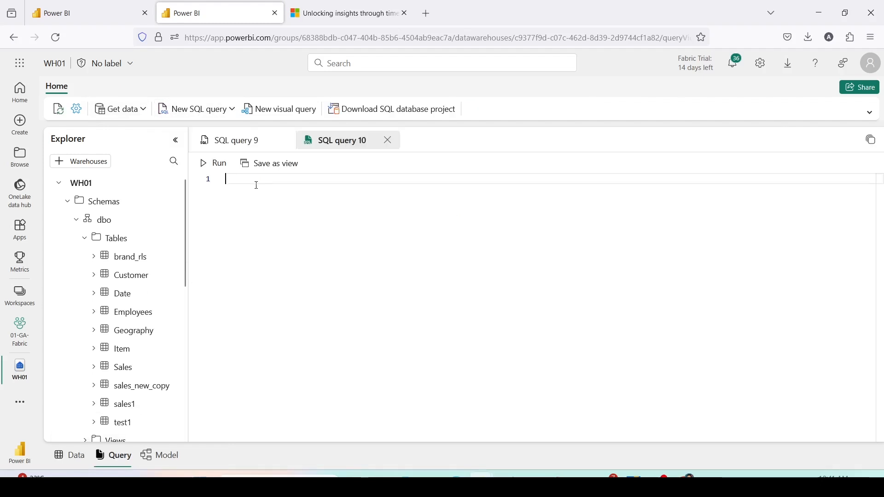
Write and run select sum(Qty), sum(Qty*Price) from sales1.
type("select sum(qty) , sum")
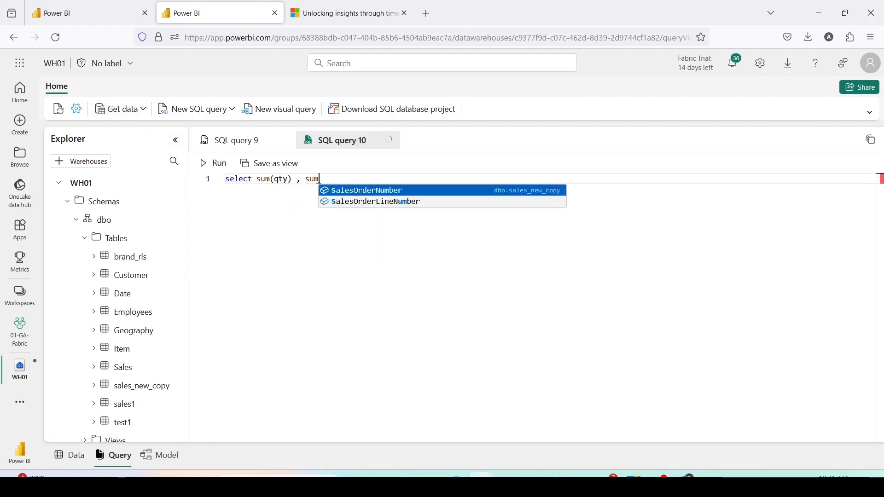
type("(qty*pr")
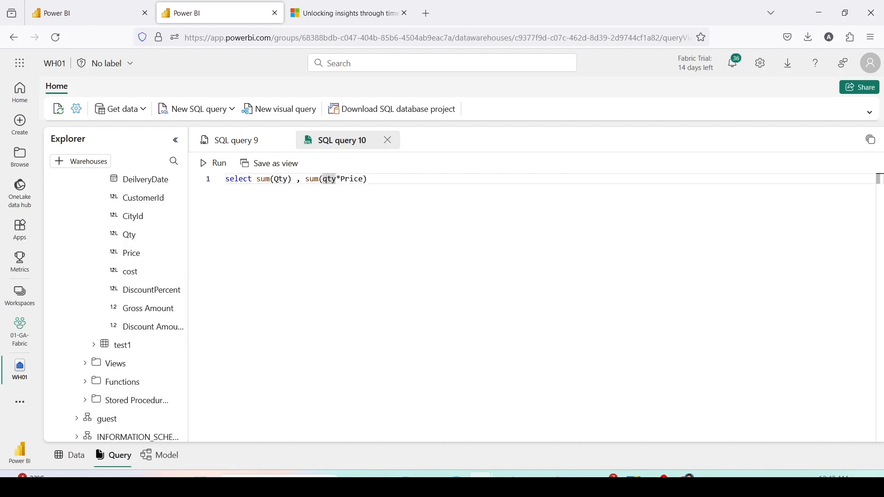
type("Qty")
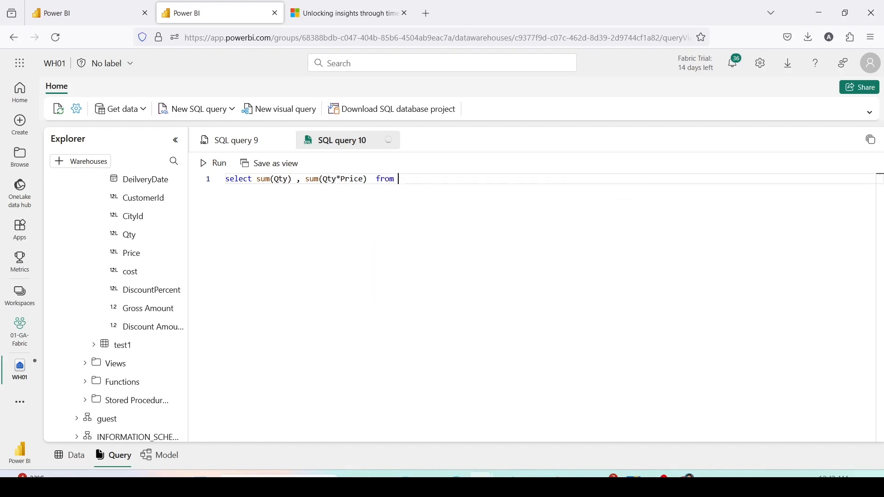
type("sales1")
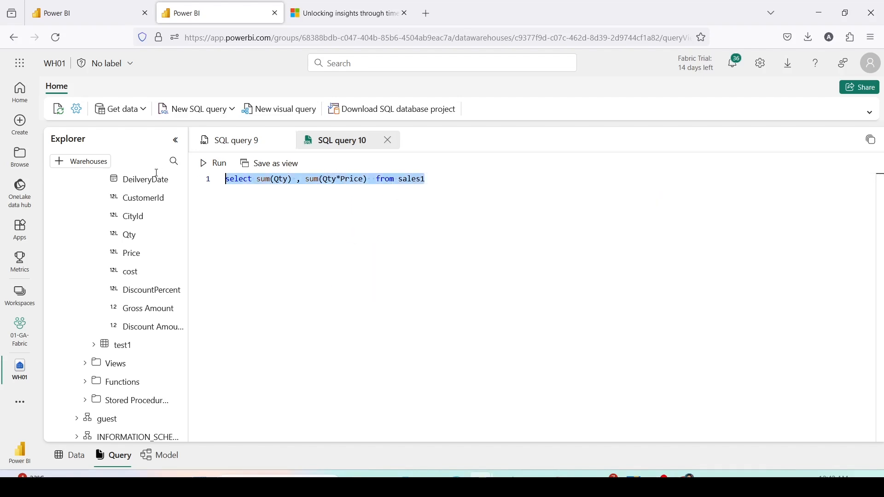
left_click(213, 164)
type("update")
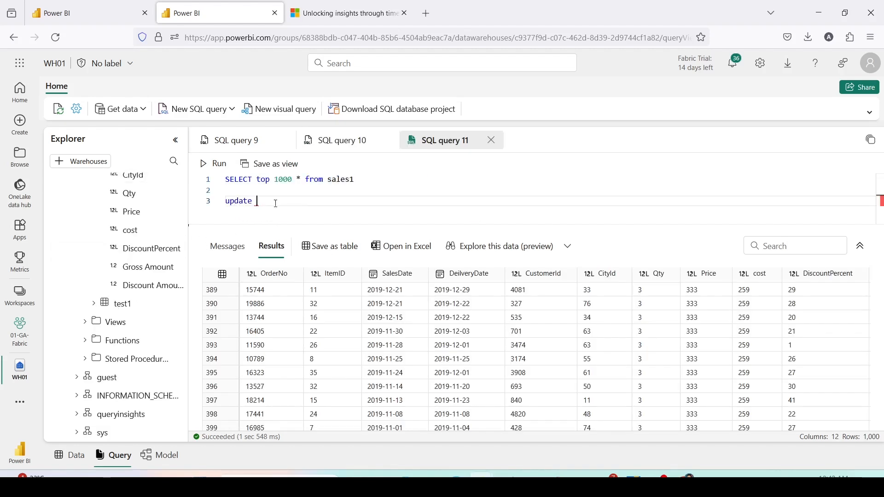
Run update sales1 set Qty =4 where Qty = 1, then return to the SQL query 10 totals.
type("sales1")
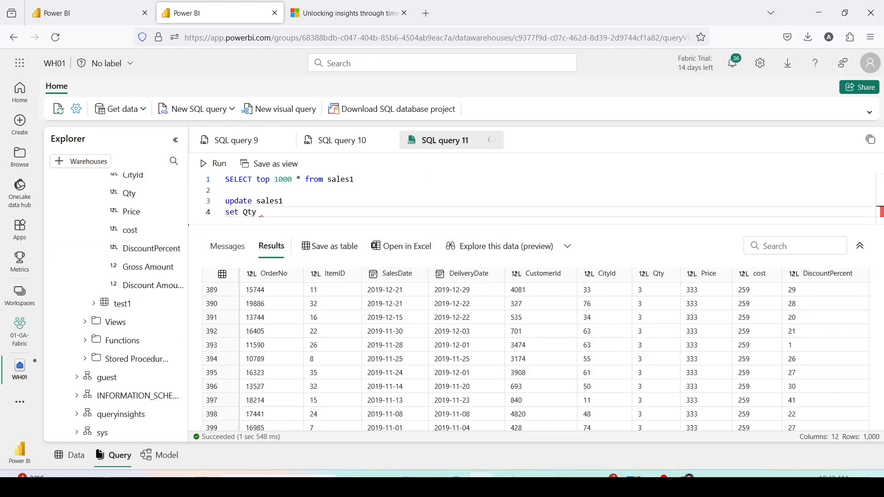
type("=4")
type("where Qty =")
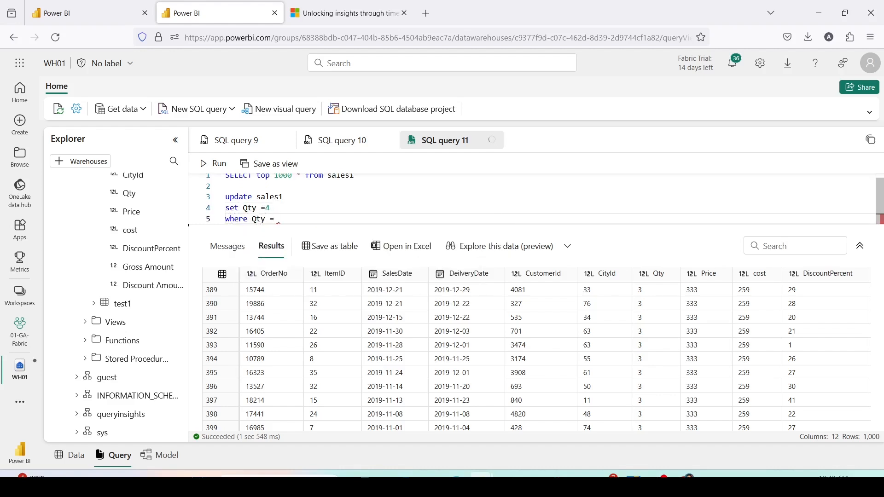
type("1")
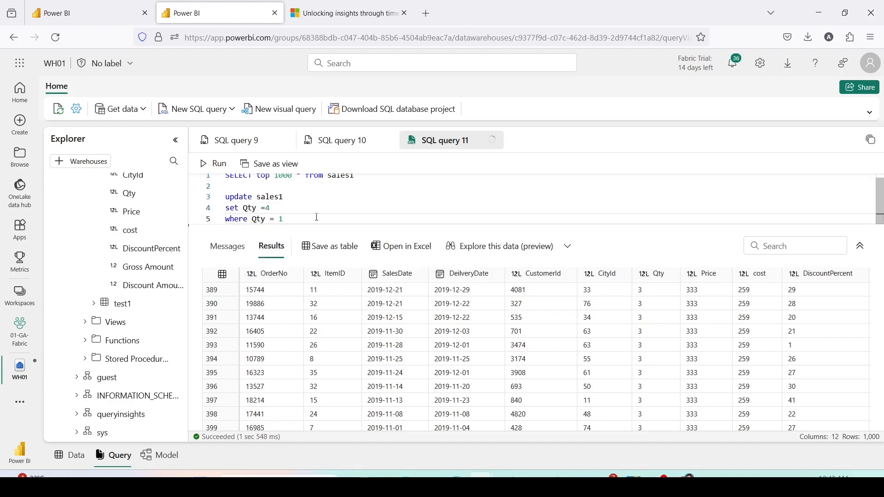
left_click(213, 163)
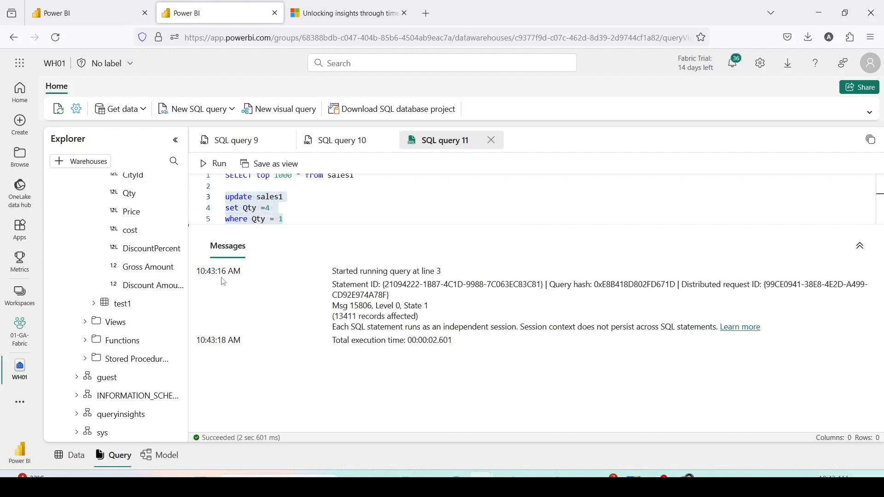
mouse_move(278, 303)
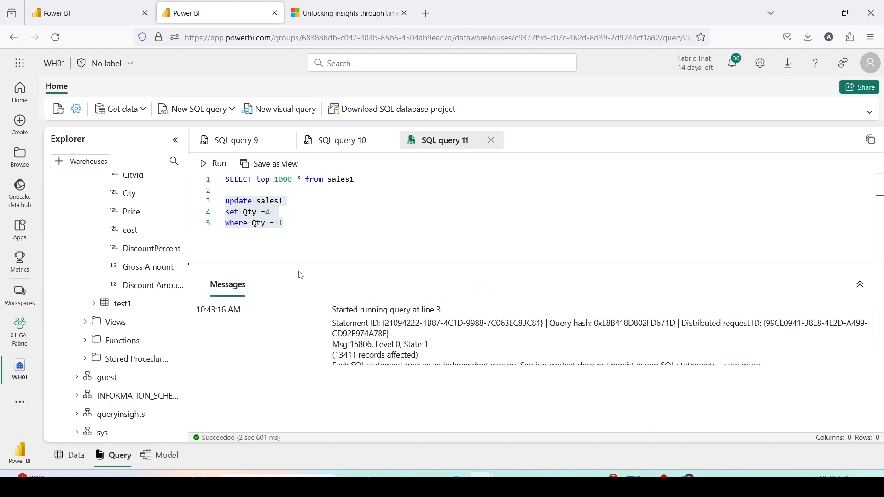
left_click(341, 140)
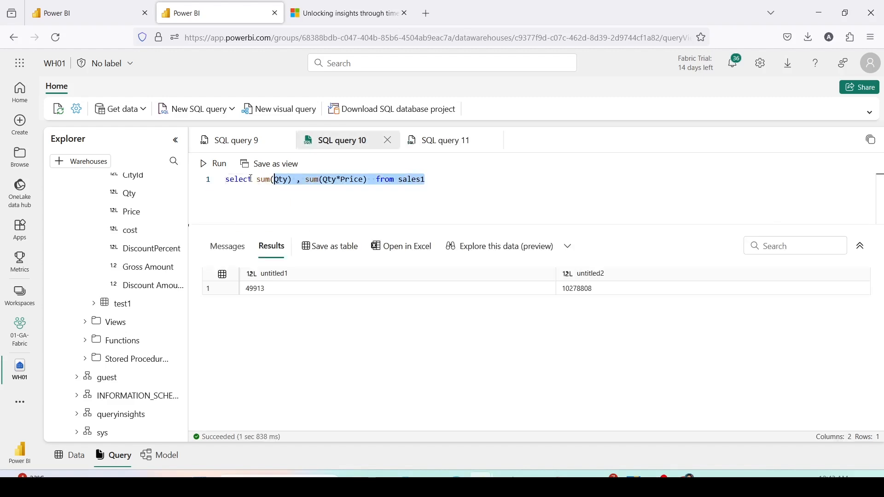
Rerun the sales1 totals, check SQL query 8 that created sales1, and come back.
left_click(193, 109)
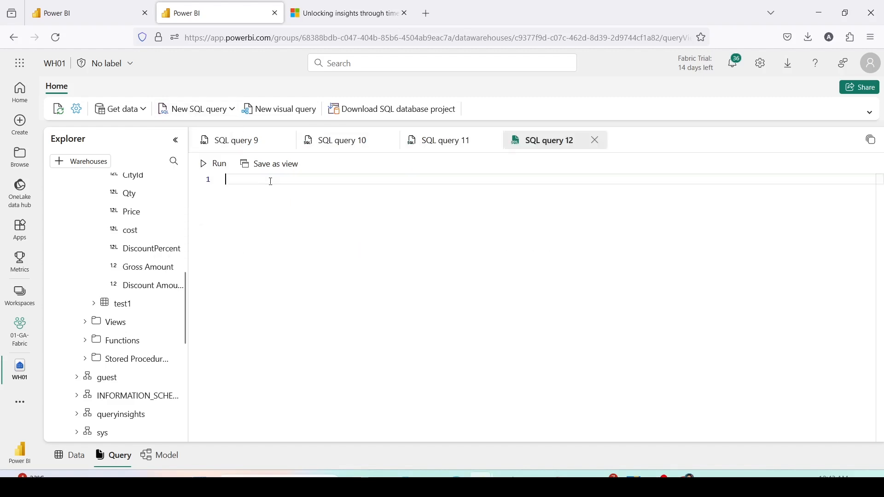
left_click(212, 164)
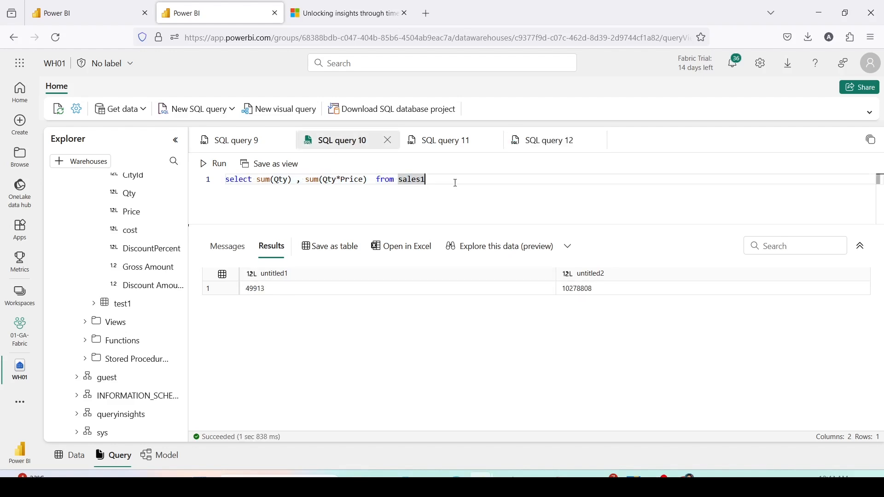
mouse_move(315, 167)
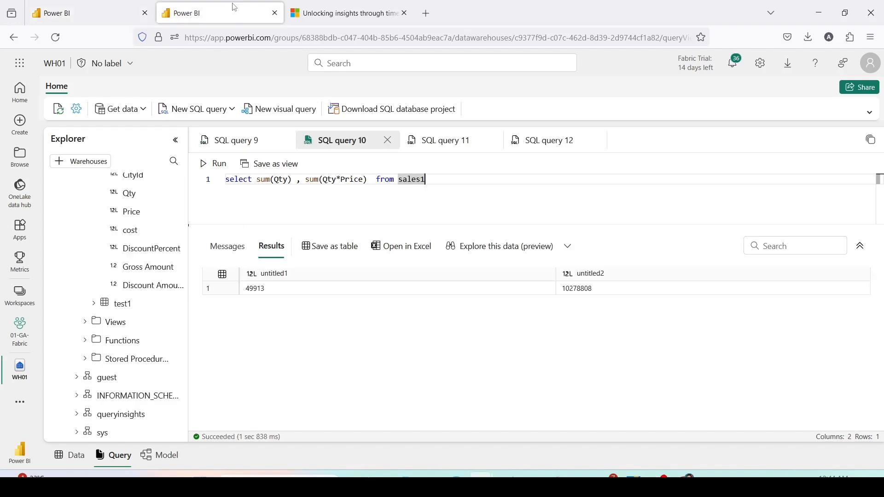
left_click(236, 140)
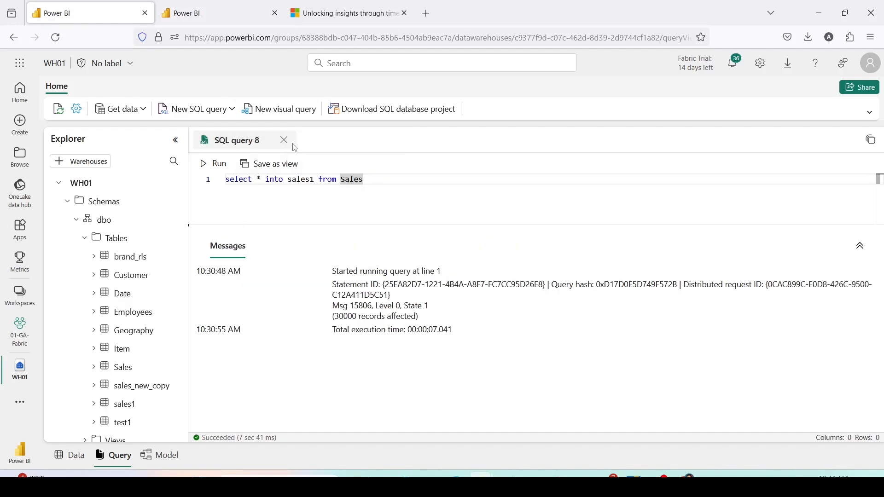
left_click(215, 12)
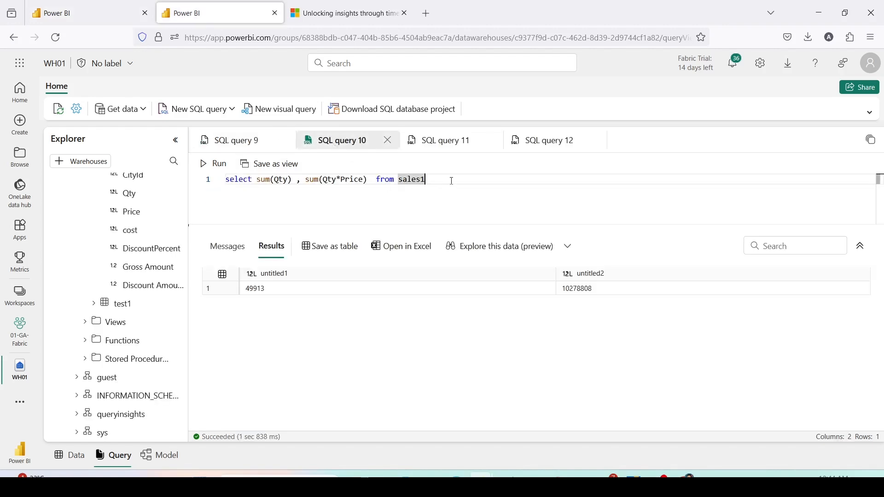
Run the totals with OPTION(FOR TIMESTAMP AS OF '2024-06-02T10:40:00.000'), which errors as a future timestamp.
type("OPTION(")
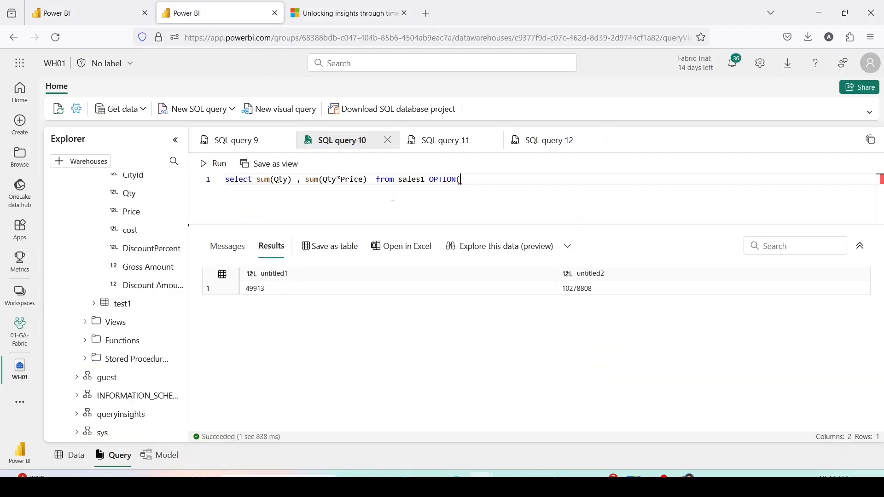
type("For Timestamp A")
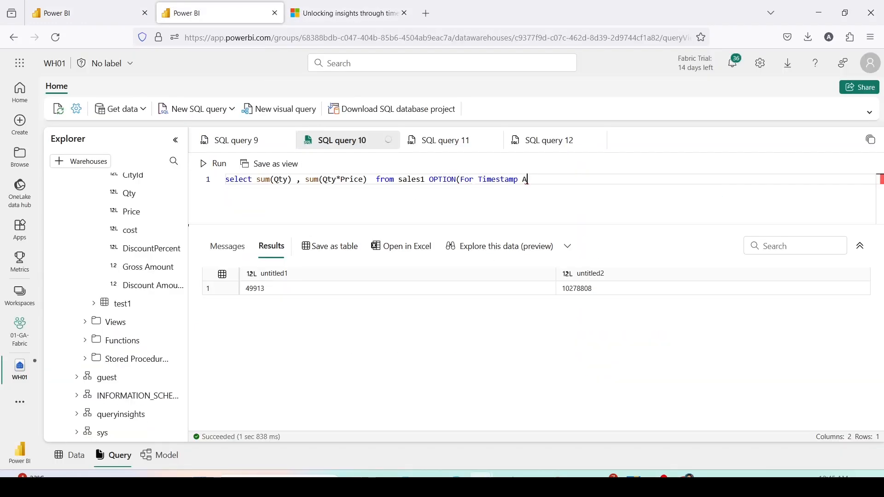
type("S OF ''")
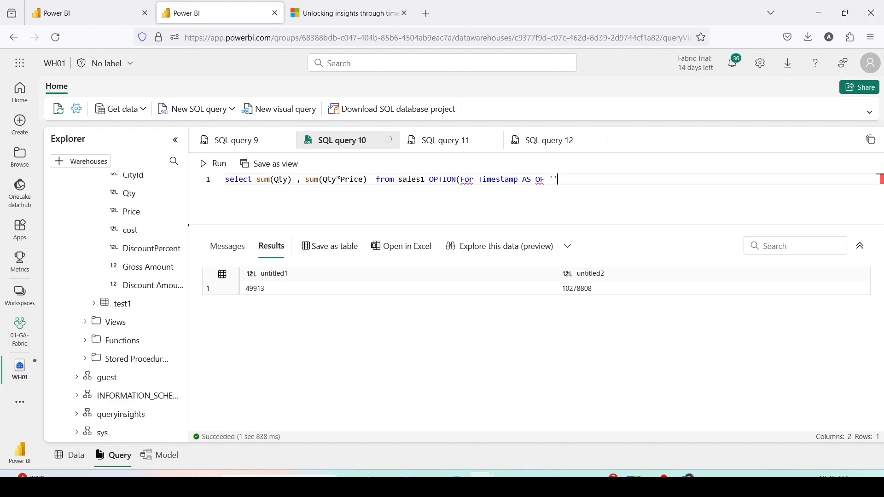
type("202")
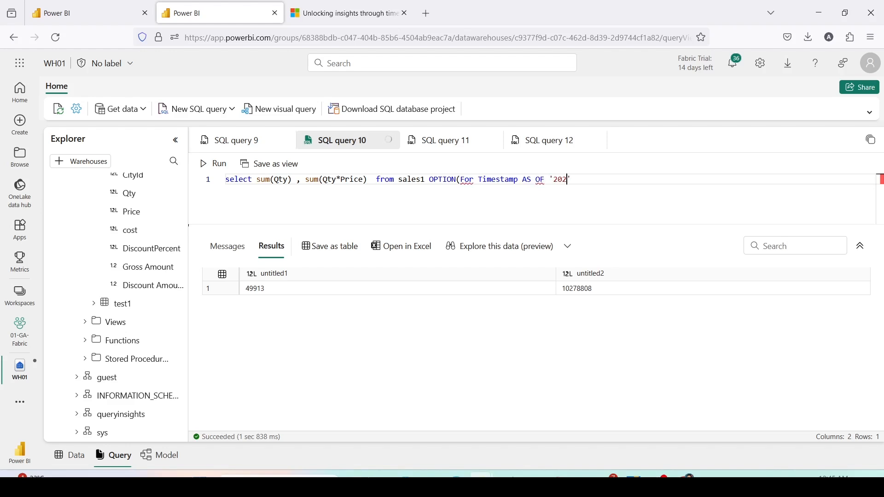
type("4-0")
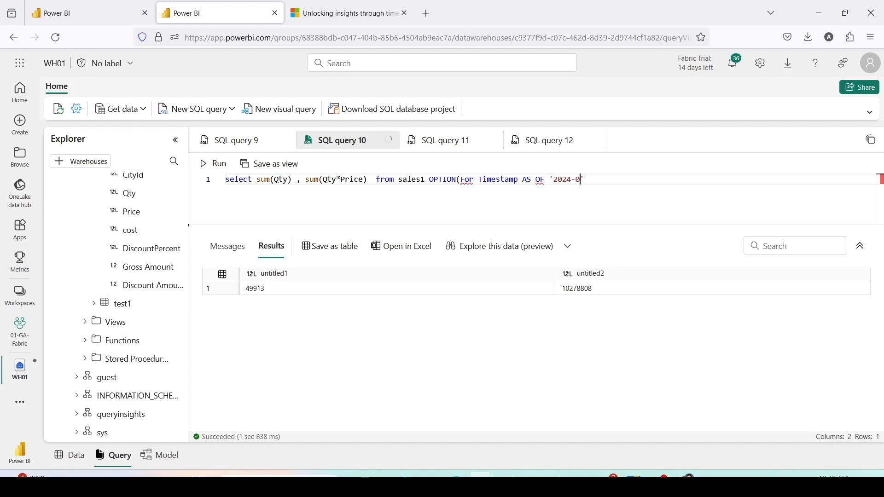
type("6-02T")
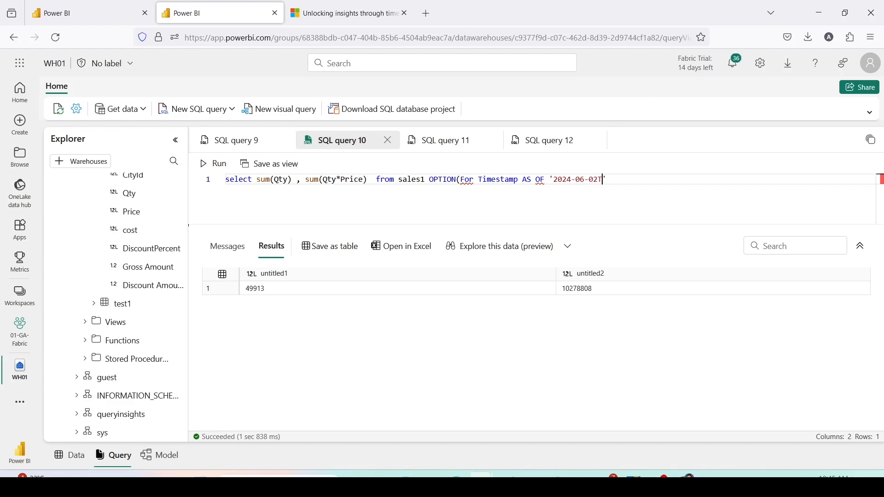
type("'")
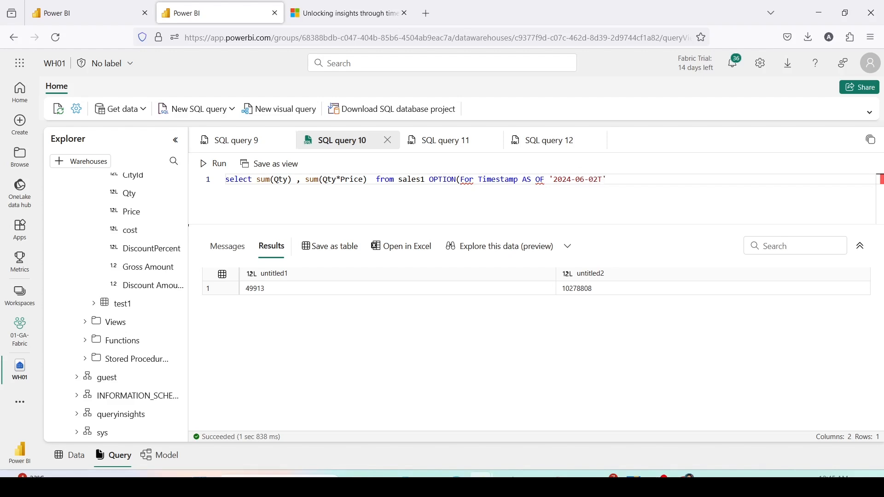
type("10:5")
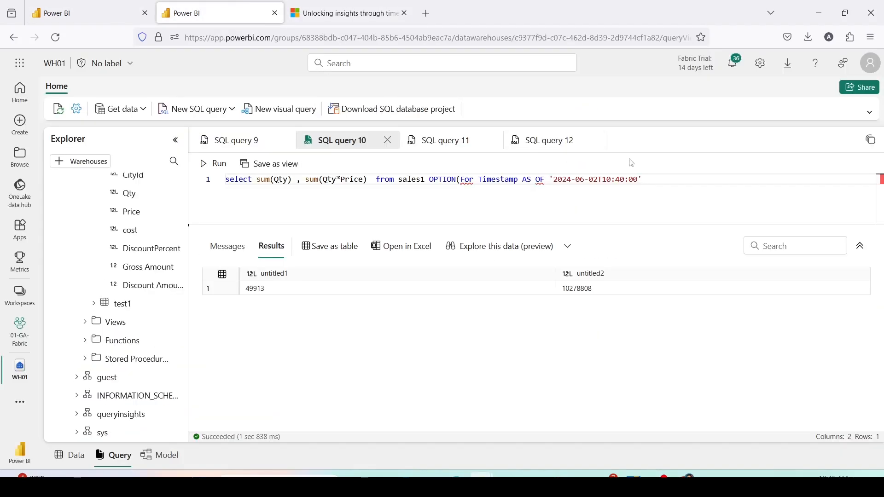
type(".000")
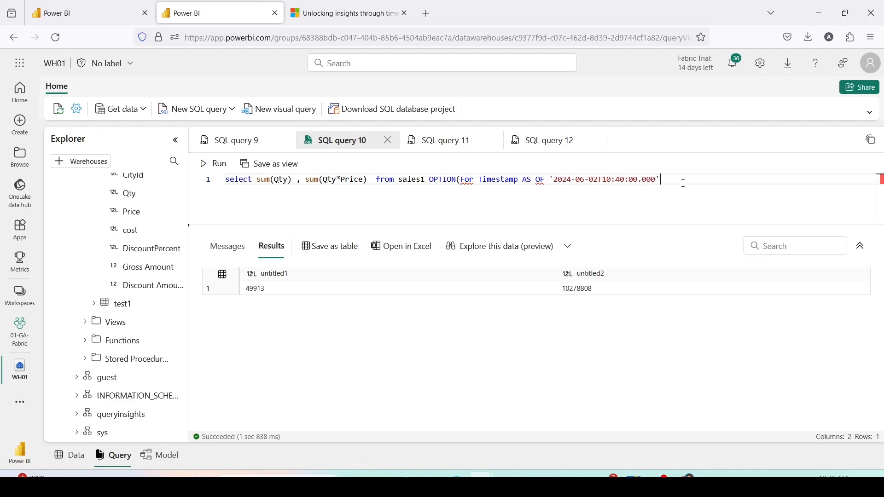
type(")")
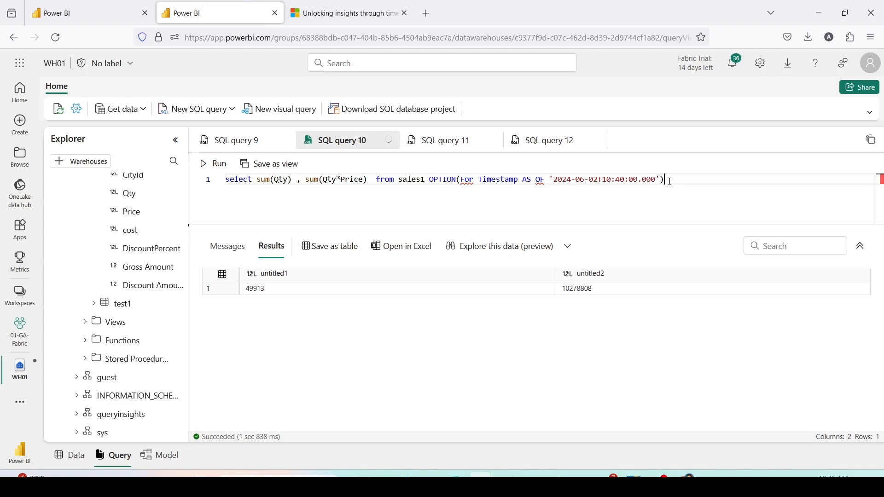
left_click(219, 164)
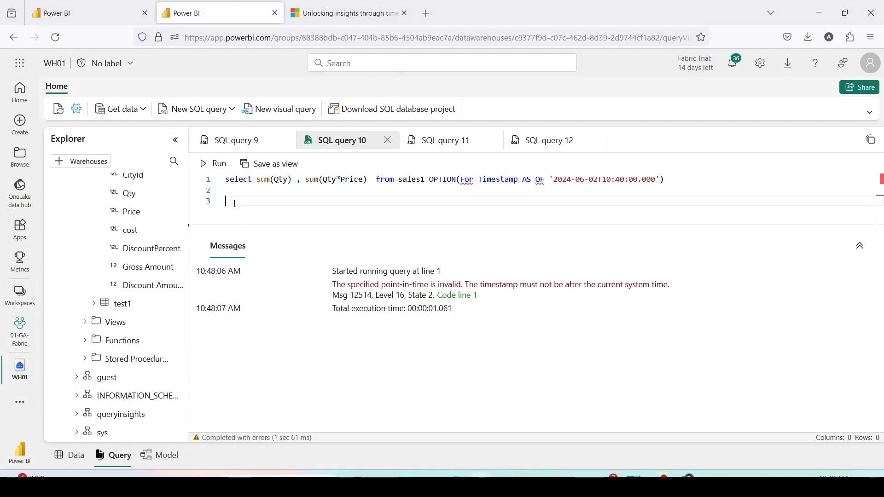
Run select getdate() alone and pick out the returned system time 2024-06-02T05:18:30.85.
type("sele")
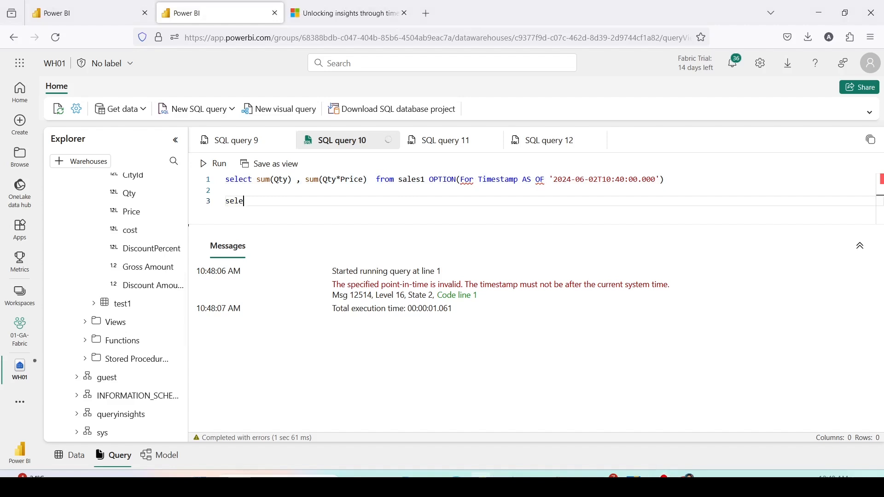
type("ct")
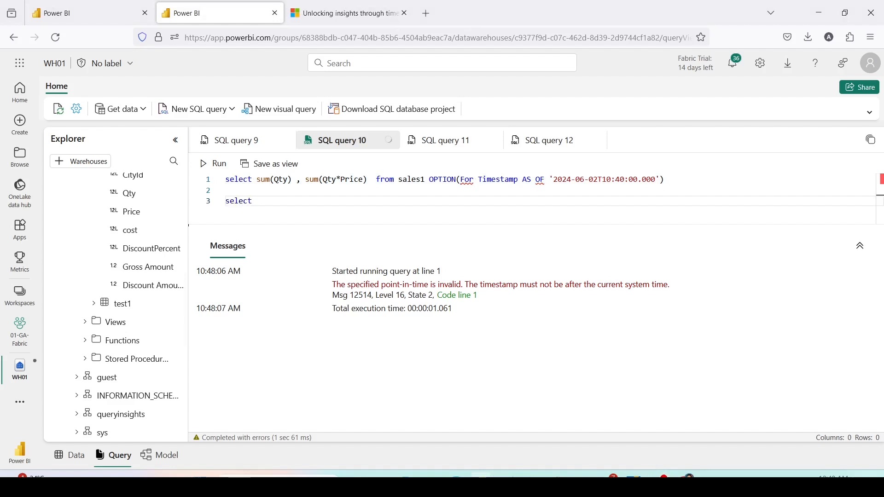
type("getdate()")
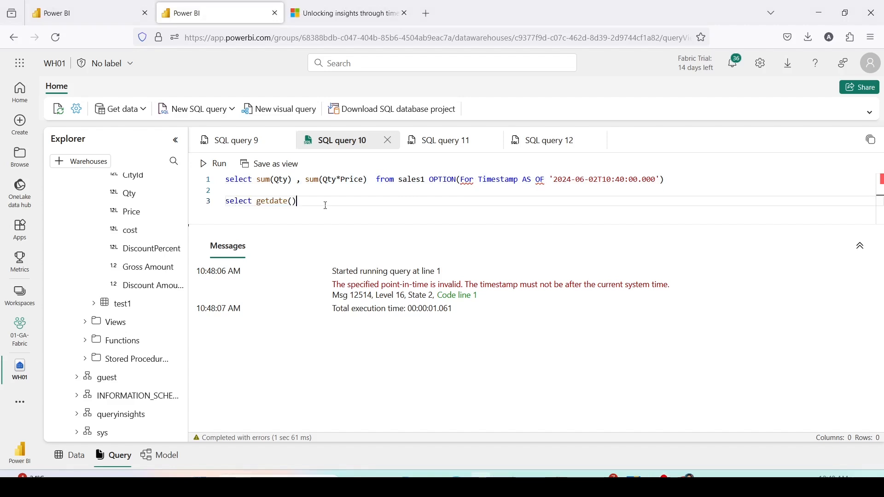
triple_click(260, 201)
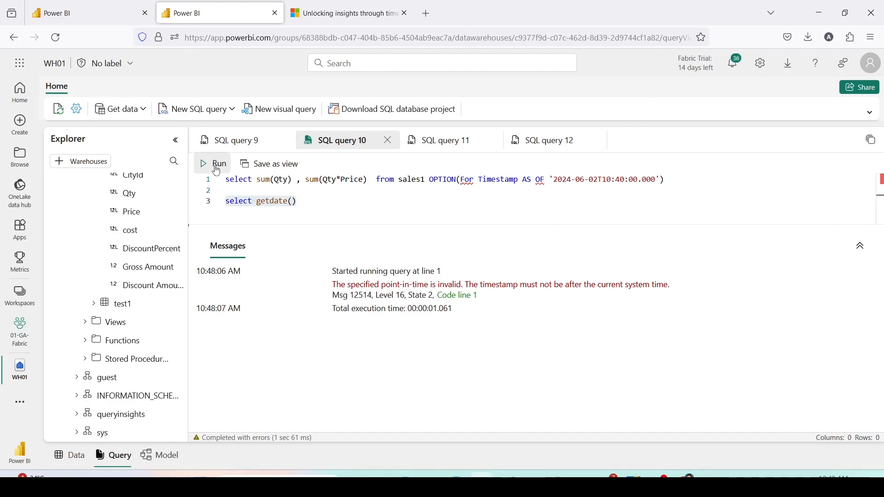
left_click(219, 164)
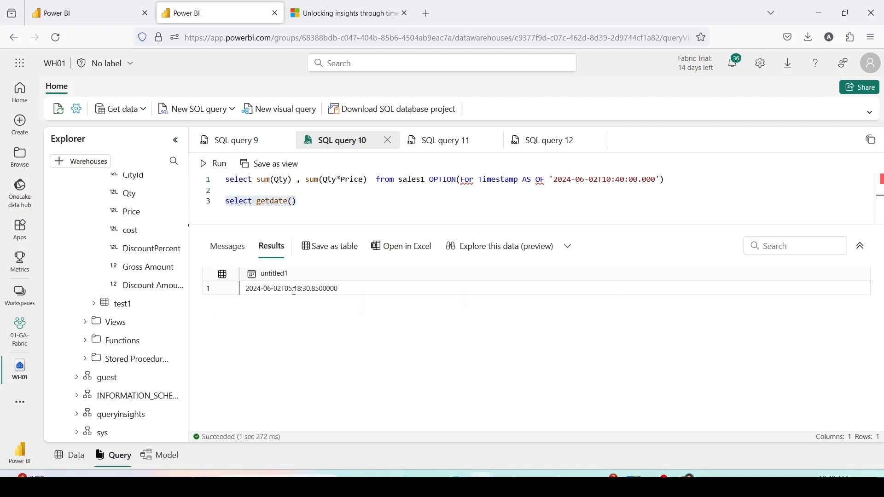
double_click(292, 288)
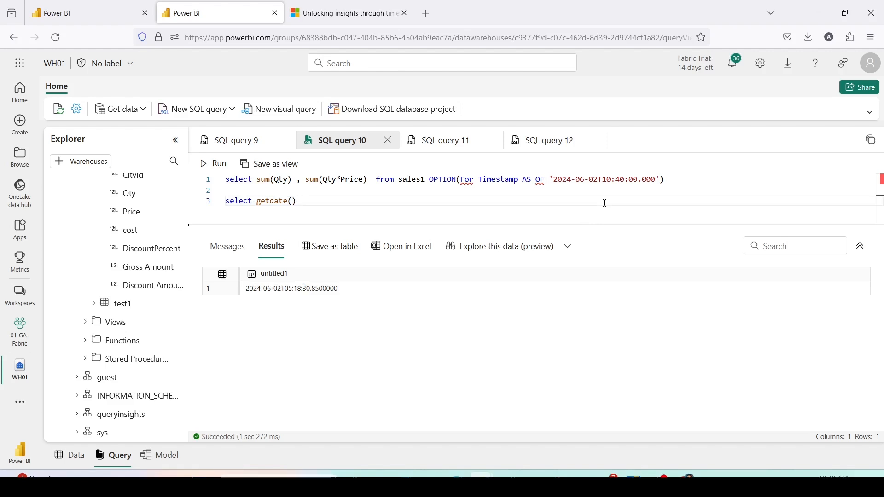
mouse_move(611, 187)
type("05:")
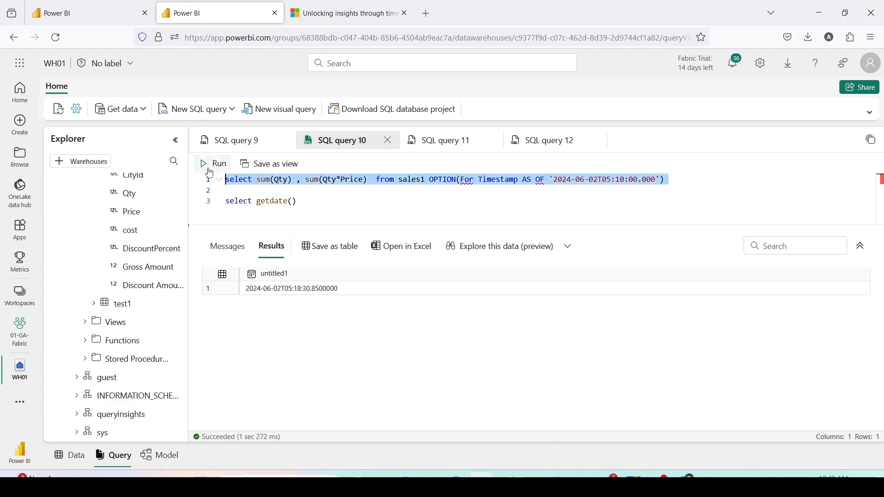
Run the time-travel (05:10) and current sales1 totals queries, highlighting amounts 18712279 versus 10278808.
left_click(213, 164)
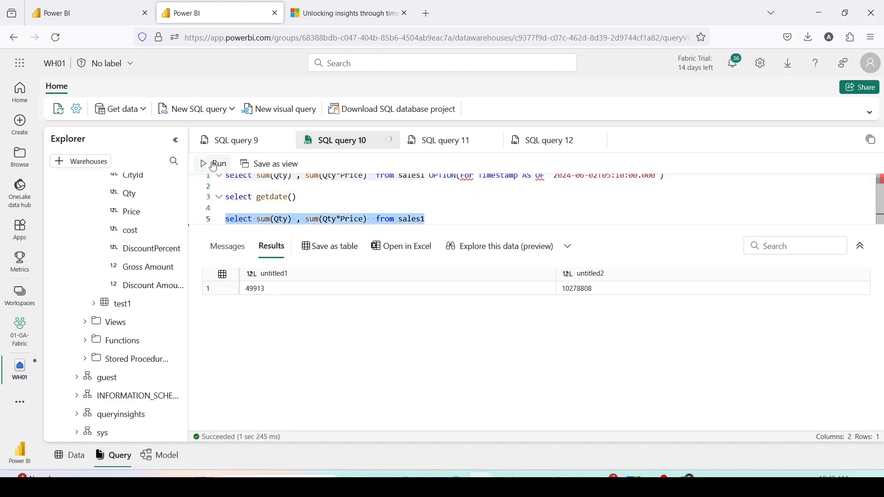
left_click(217, 164)
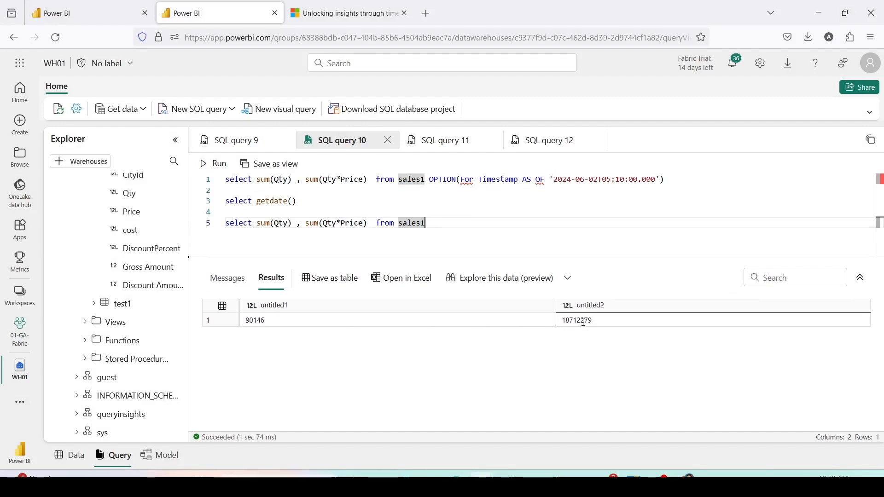
double_click(581, 319)
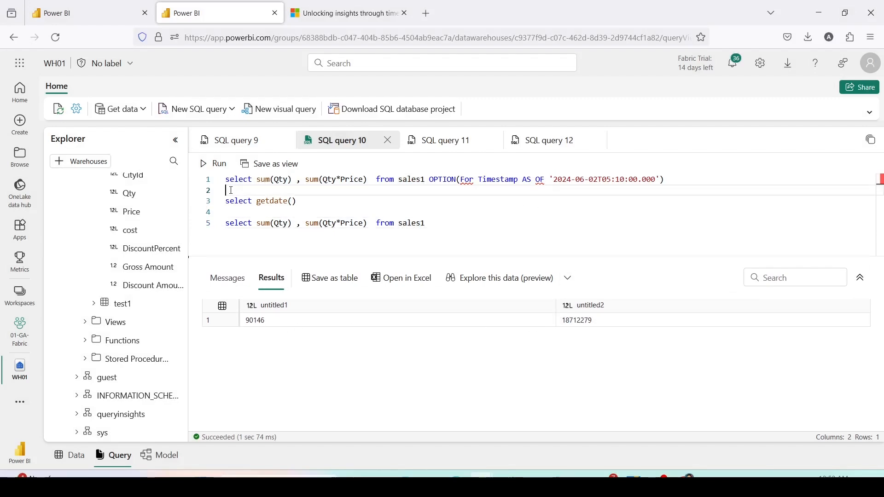
left_click(213, 164)
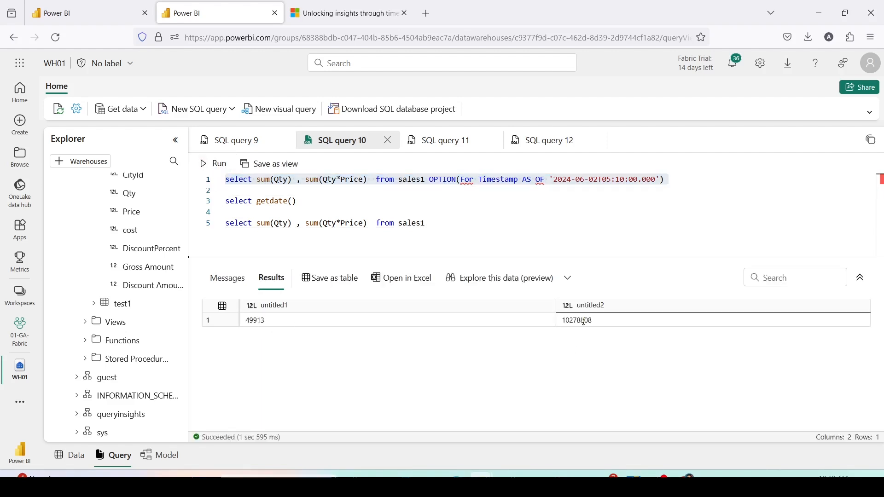
double_click(574, 320)
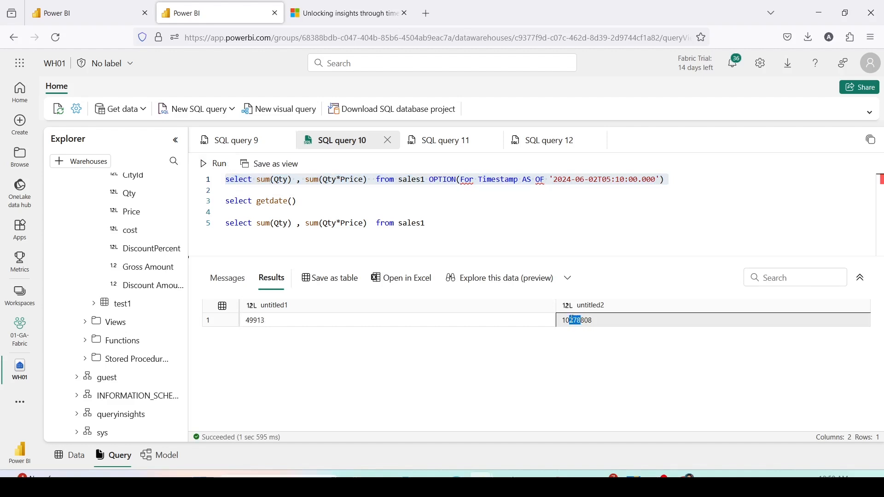